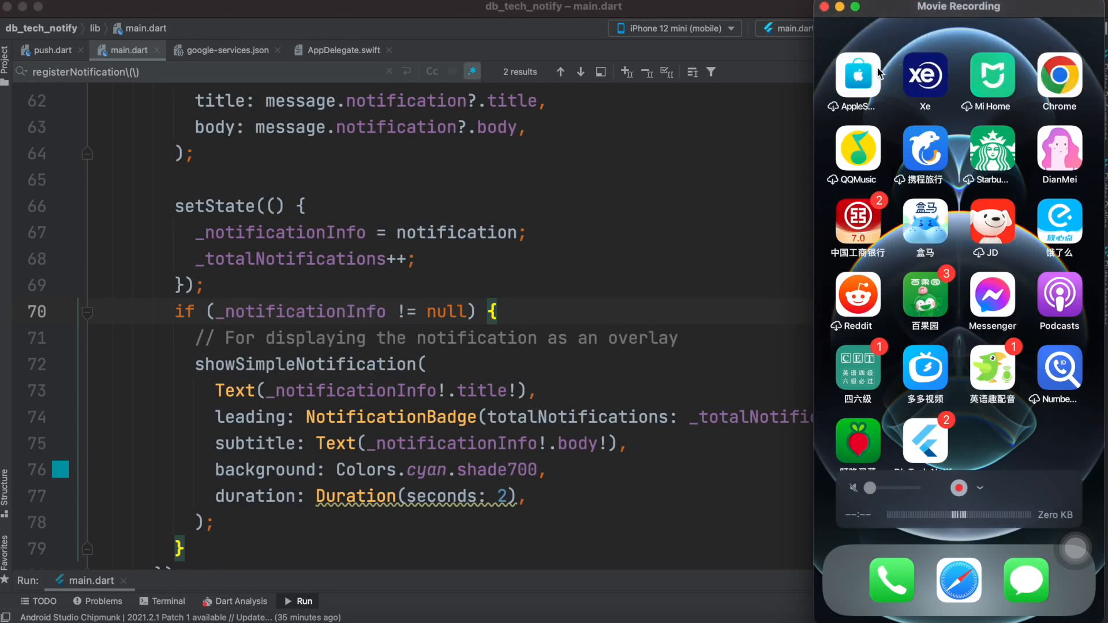
mouse_move(878, 286)
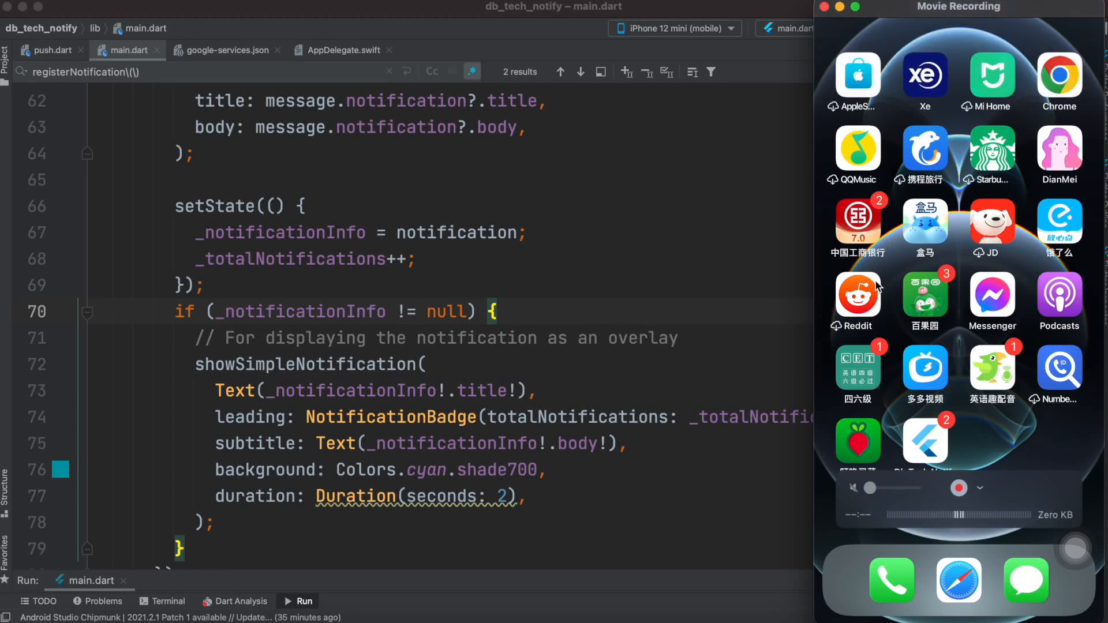
mouse_move(879, 272)
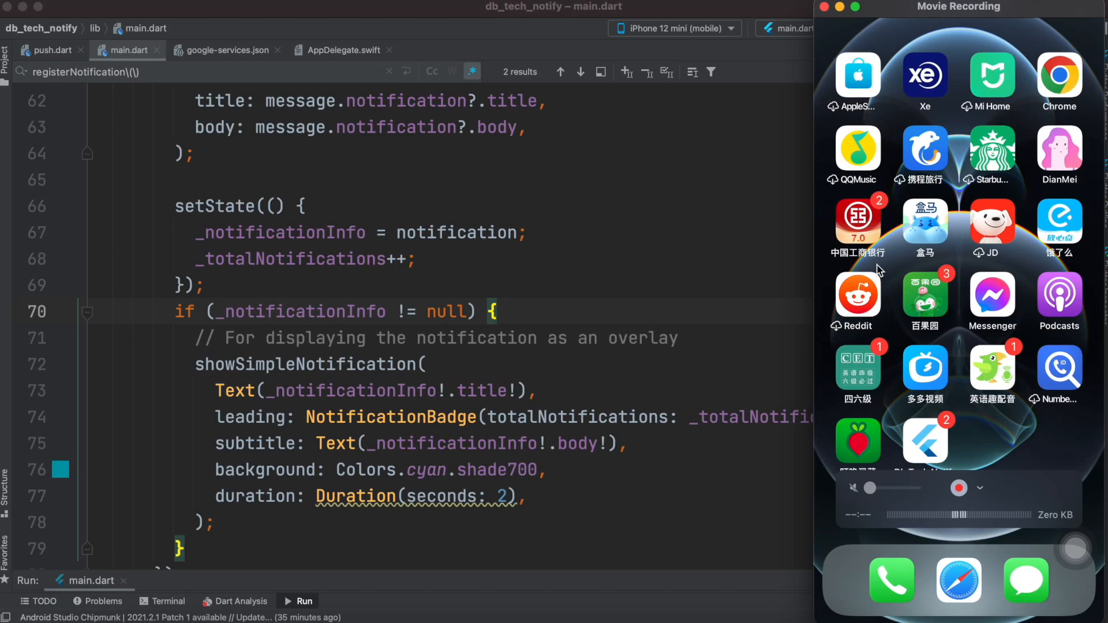
mouse_move(932, 285)
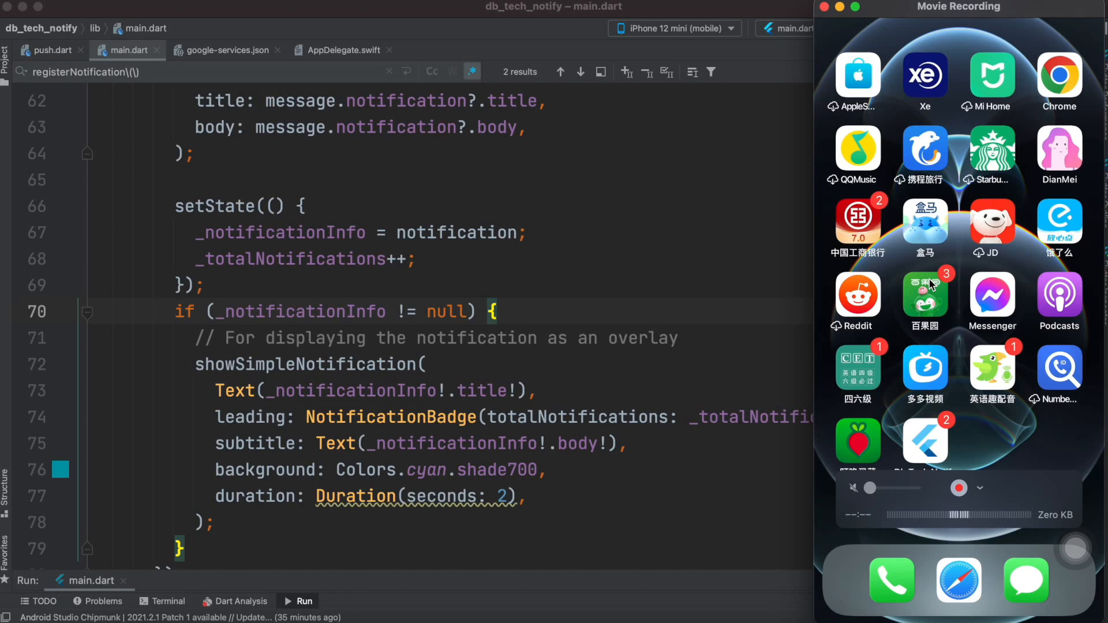
- Inspect the FCM request's device token, notification title/body block and headers in Postman
scroll("left", 3)
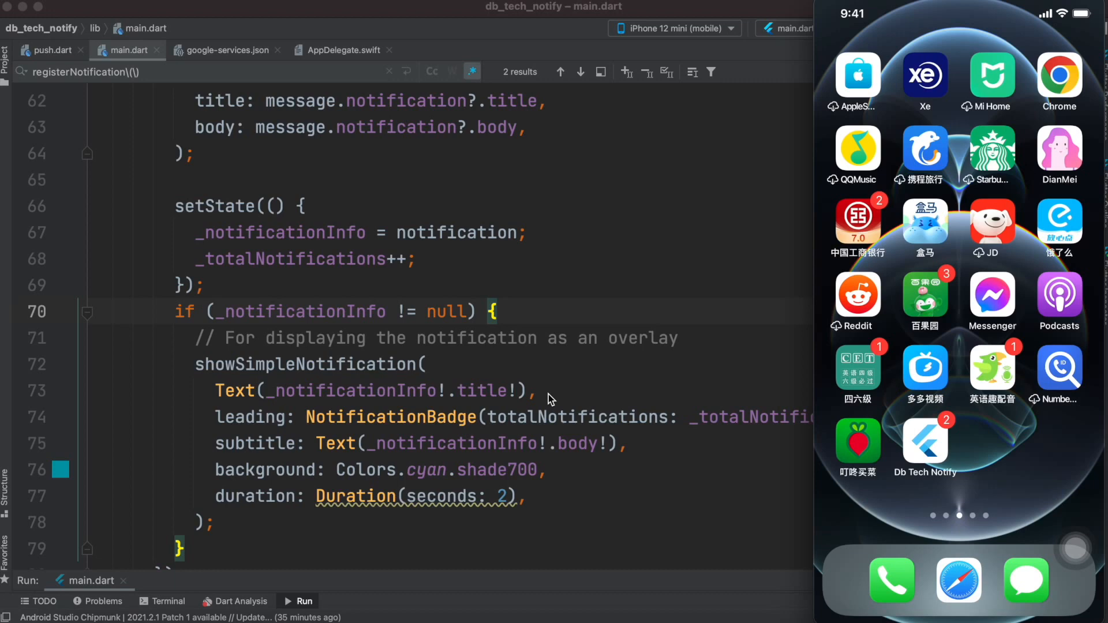
mouse_move(667, 620)
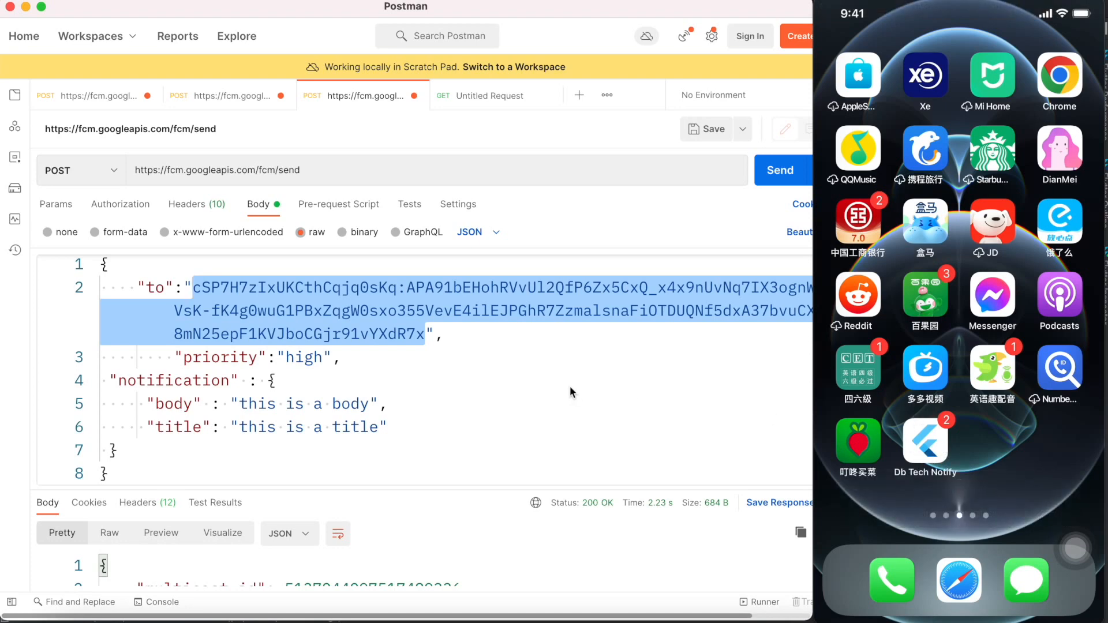
mouse_move(347, 389)
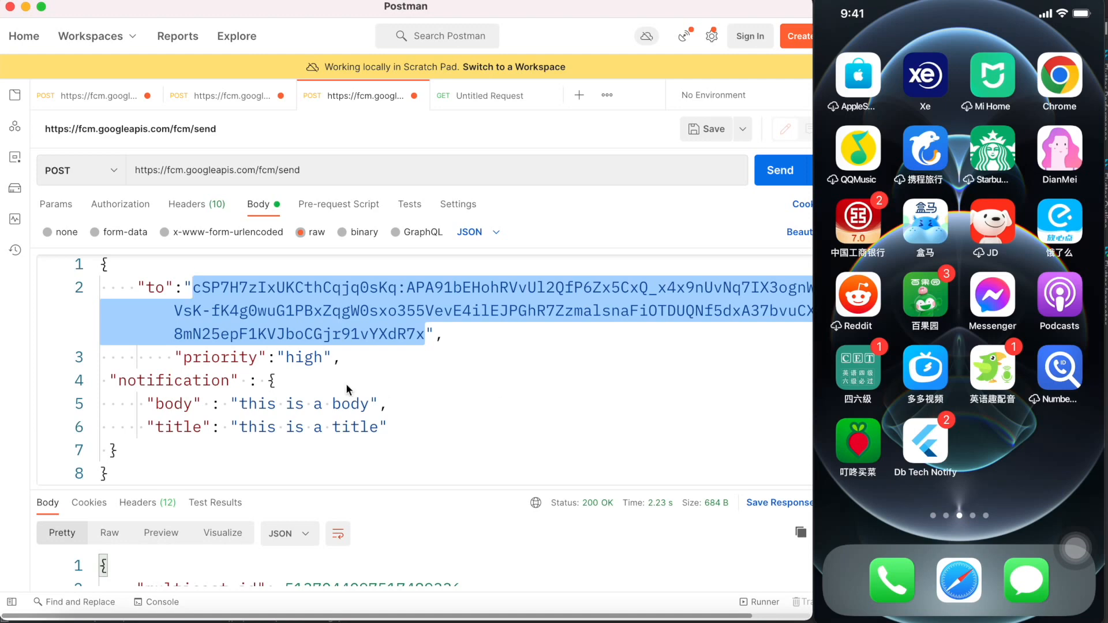
double_click(353, 403)
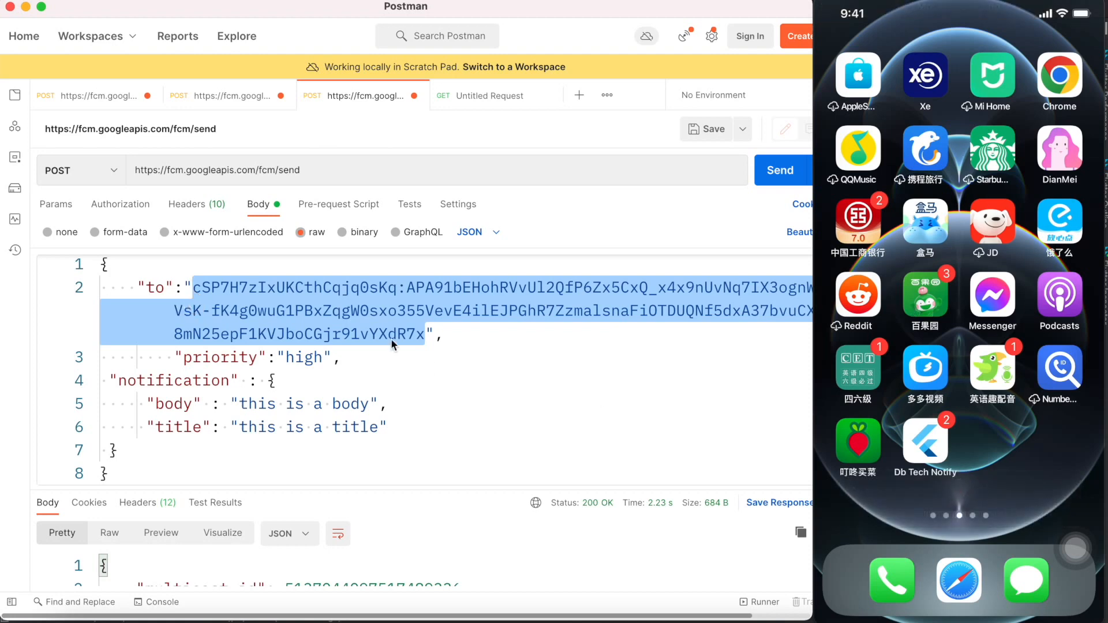
left_click(270, 380)
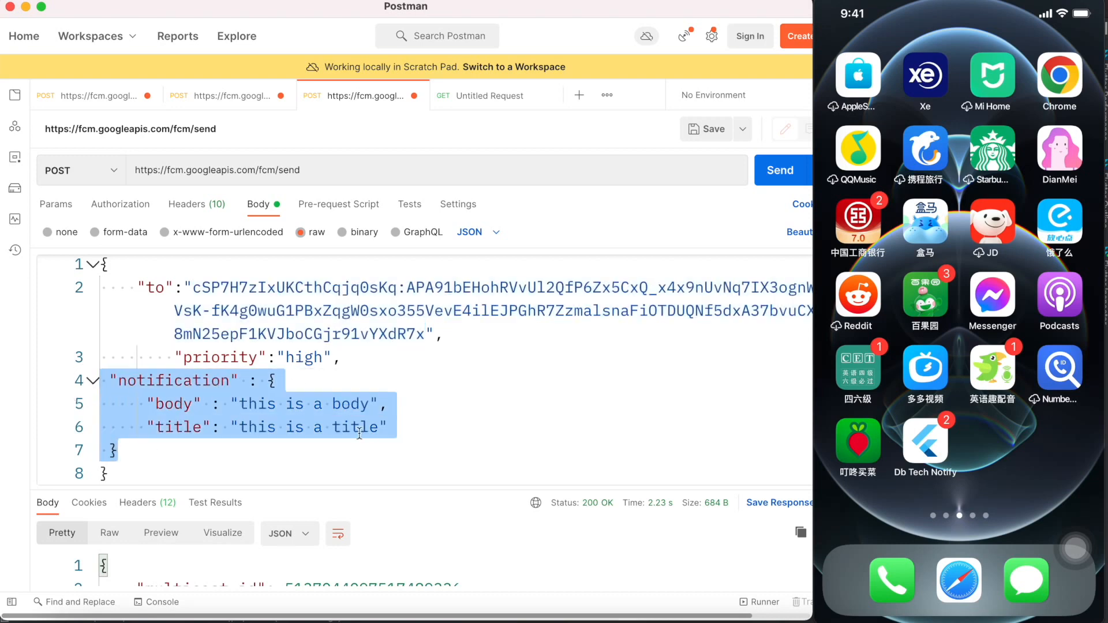
mouse_move(202, 210)
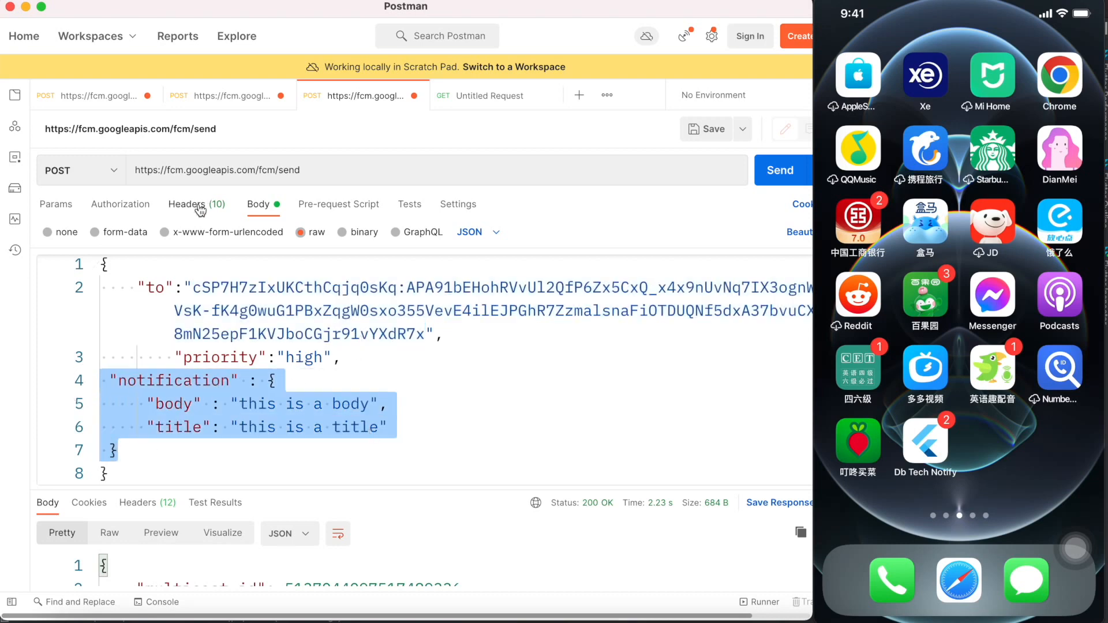
left_click(187, 204)
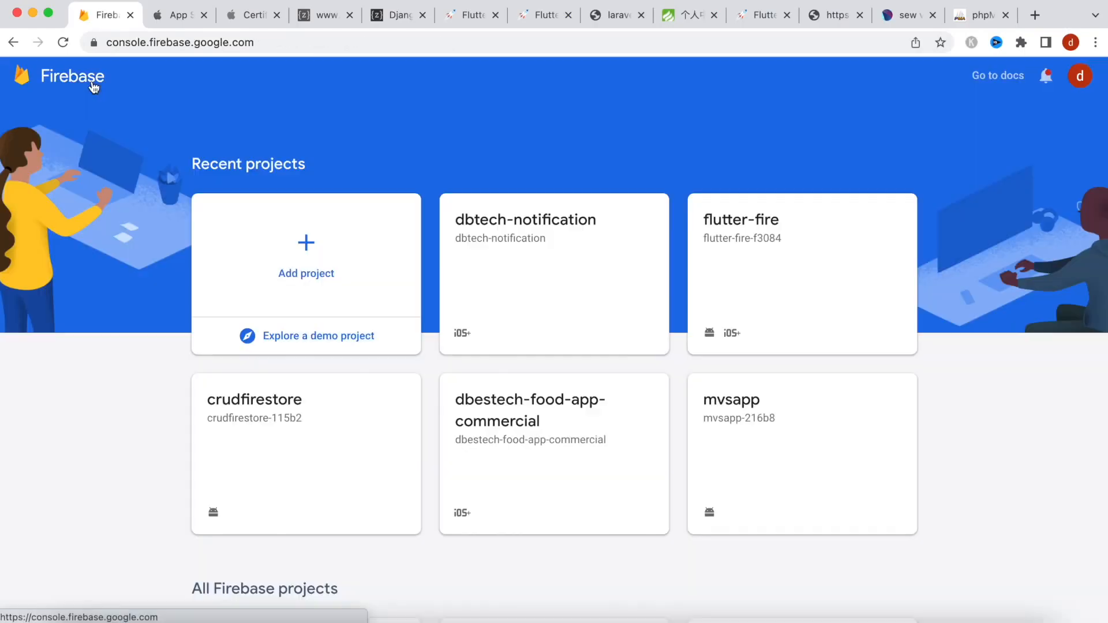
- Open dbtech-notification's Project settings, Cloud Messaging tab, and scroll to the legacy server key
left_click(553, 273)
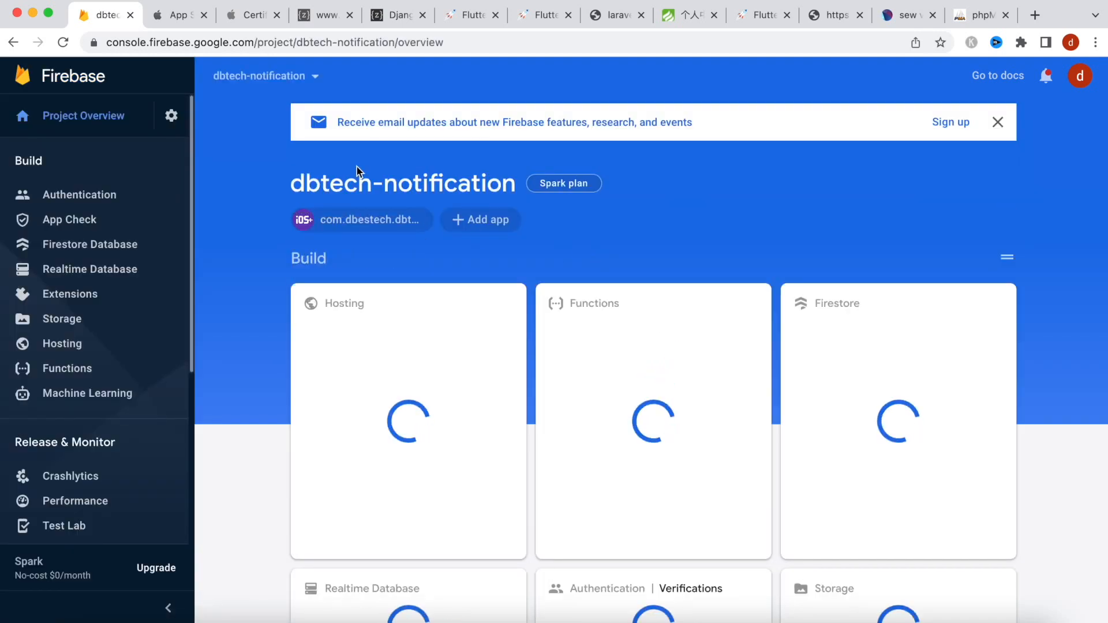
mouse_move(169, 123)
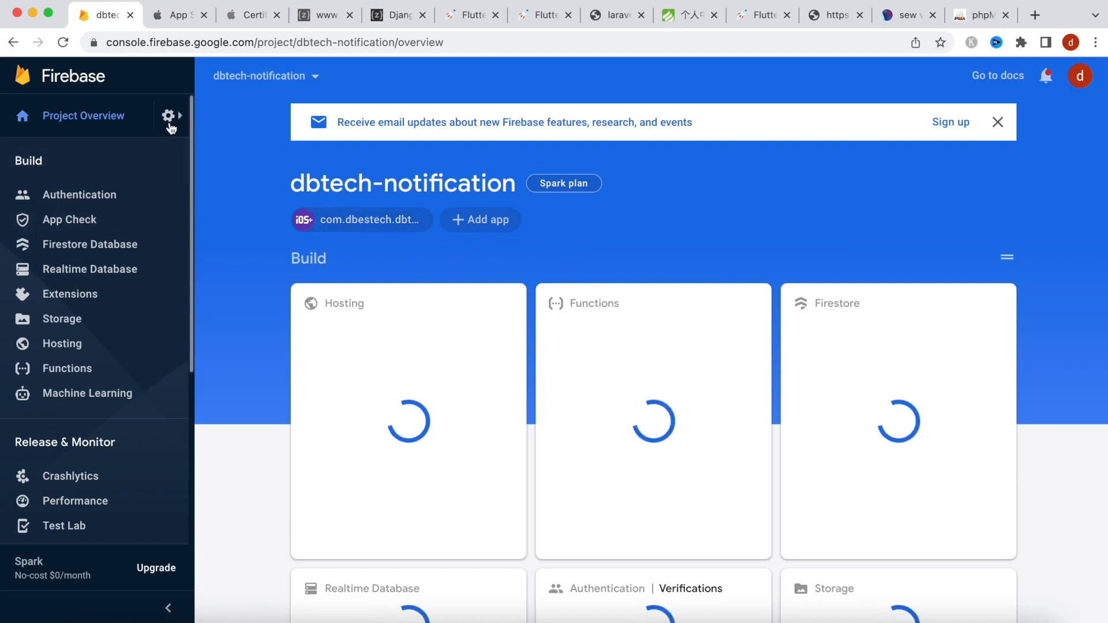
left_click(168, 116)
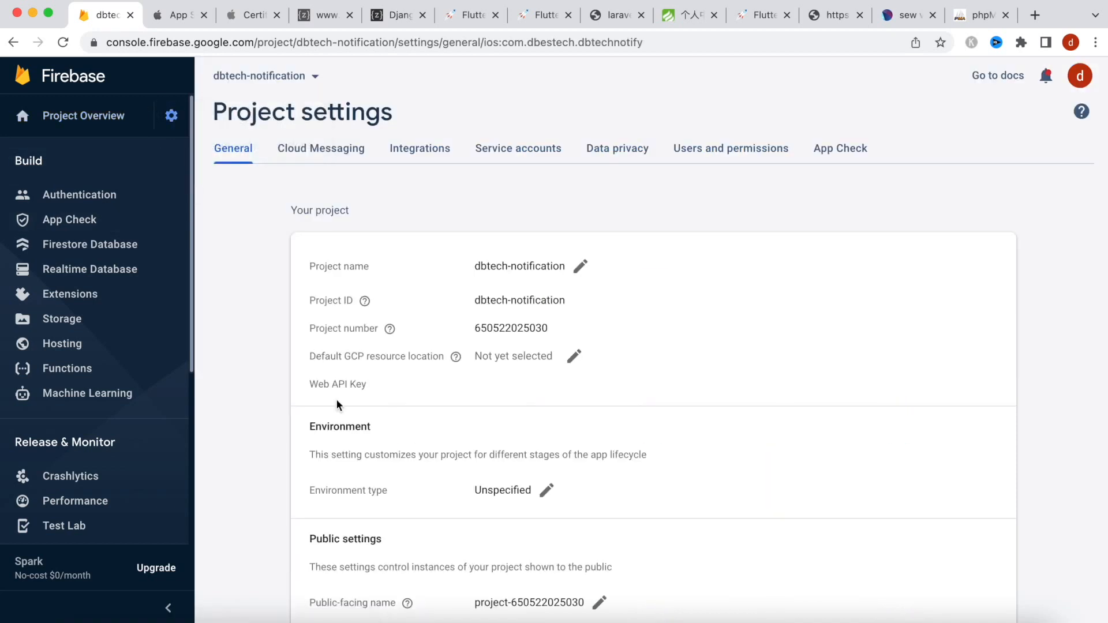
left_click(321, 148)
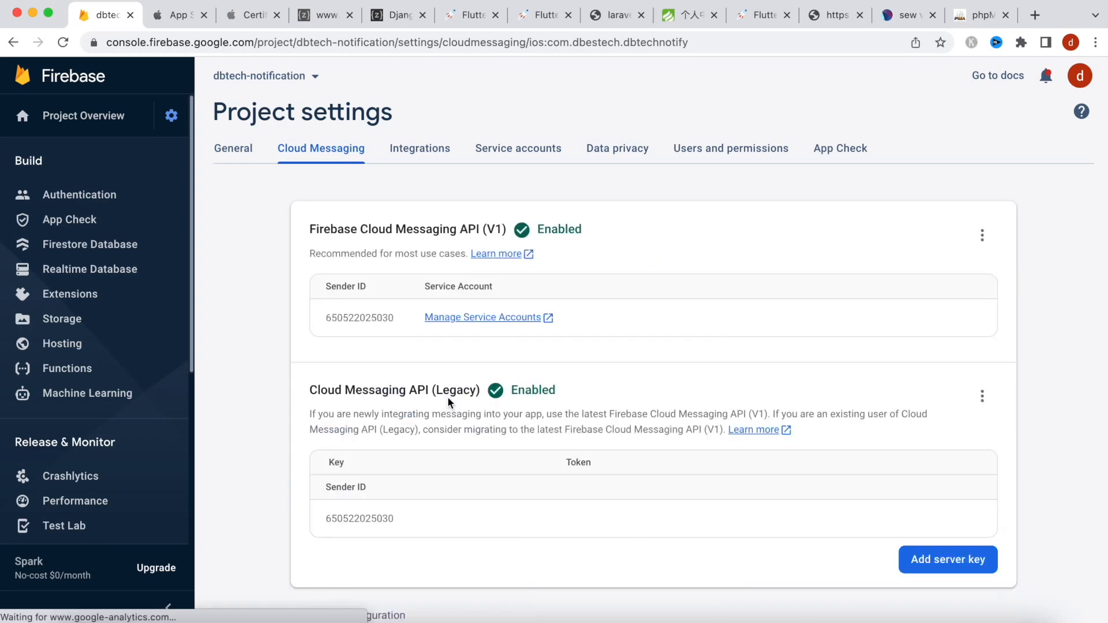
scroll("down", 3)
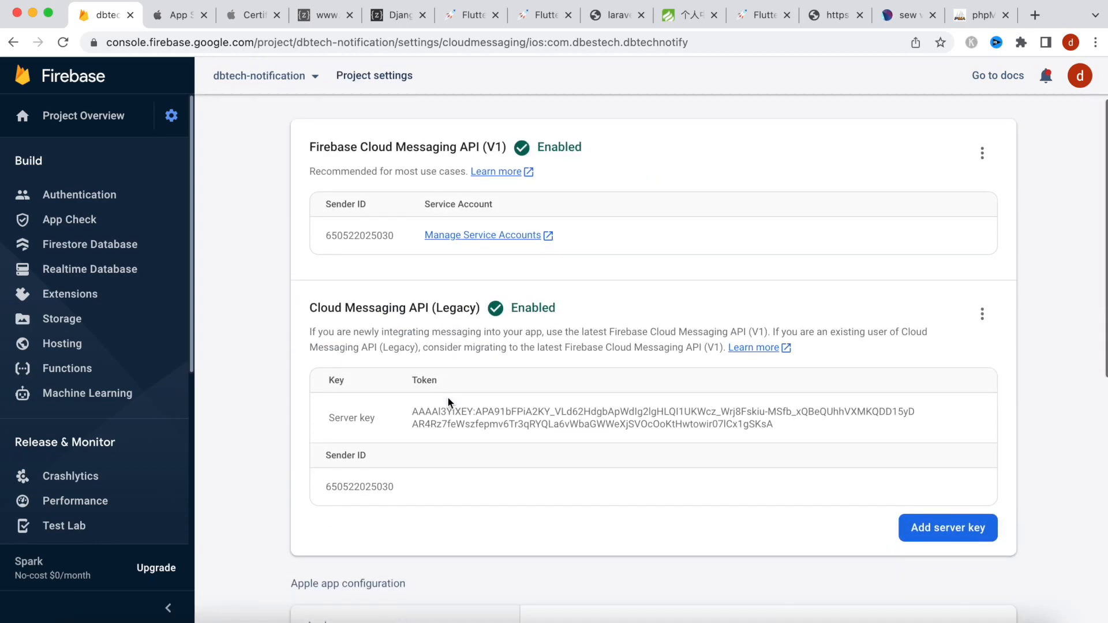
mouse_move(578, 428)
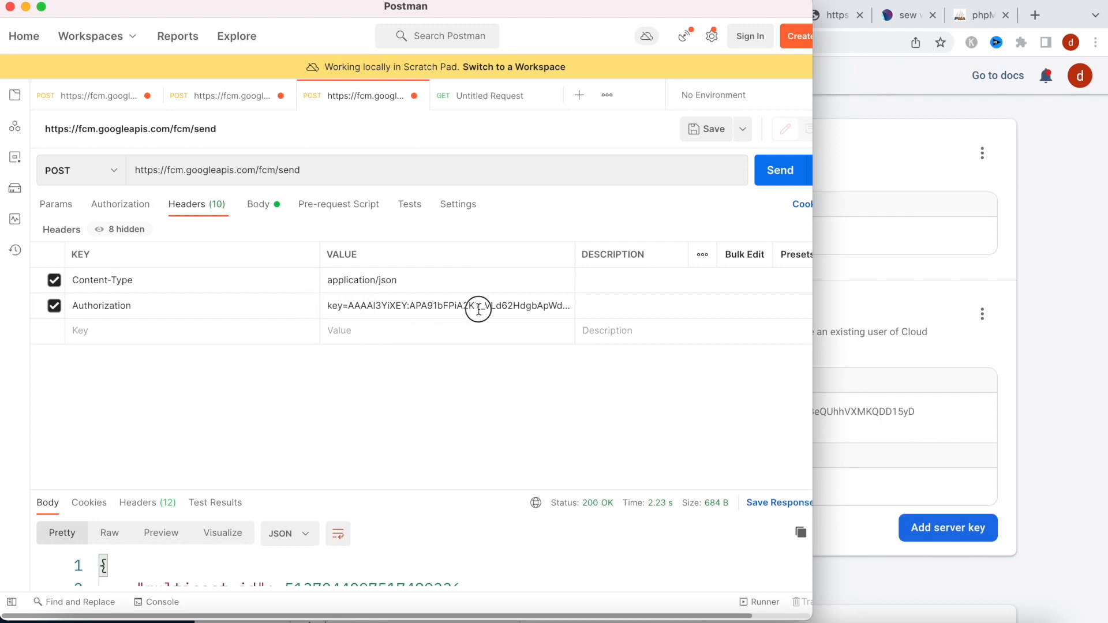
- Resend the FCM request with the iPhone mirror visible, receiving 'this is a title'
left_click(459, 306)
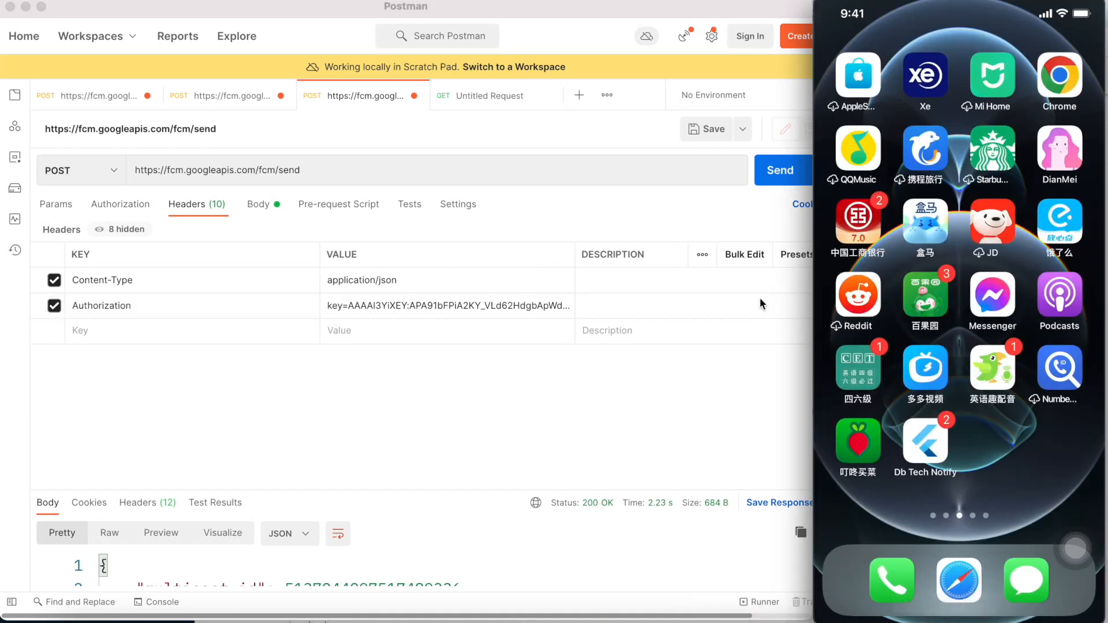
mouse_move(412, 554)
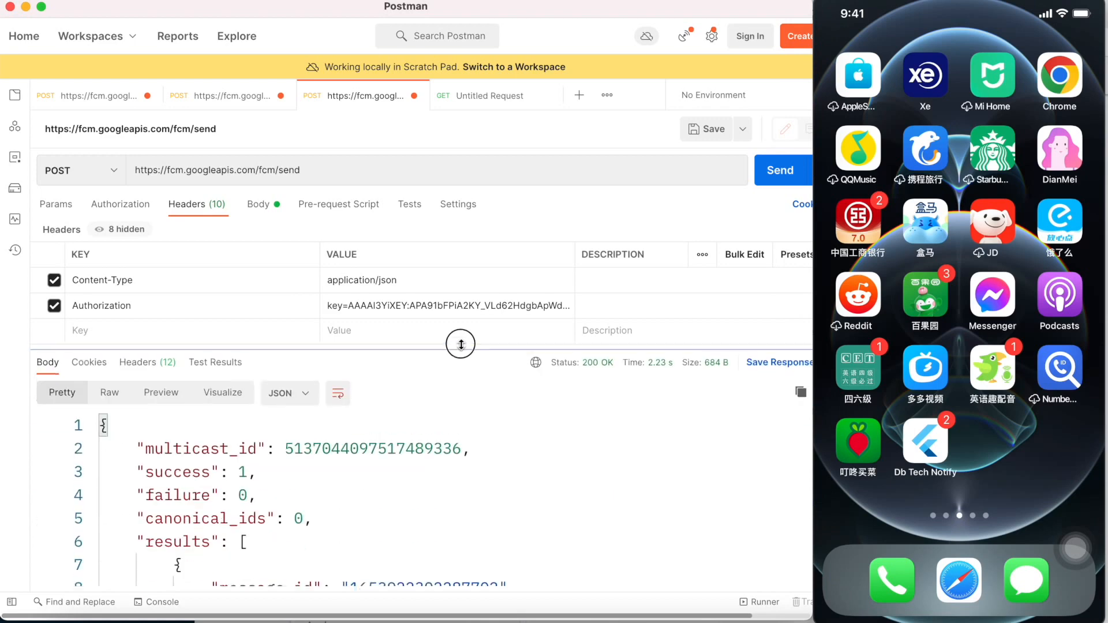
left_click(784, 170)
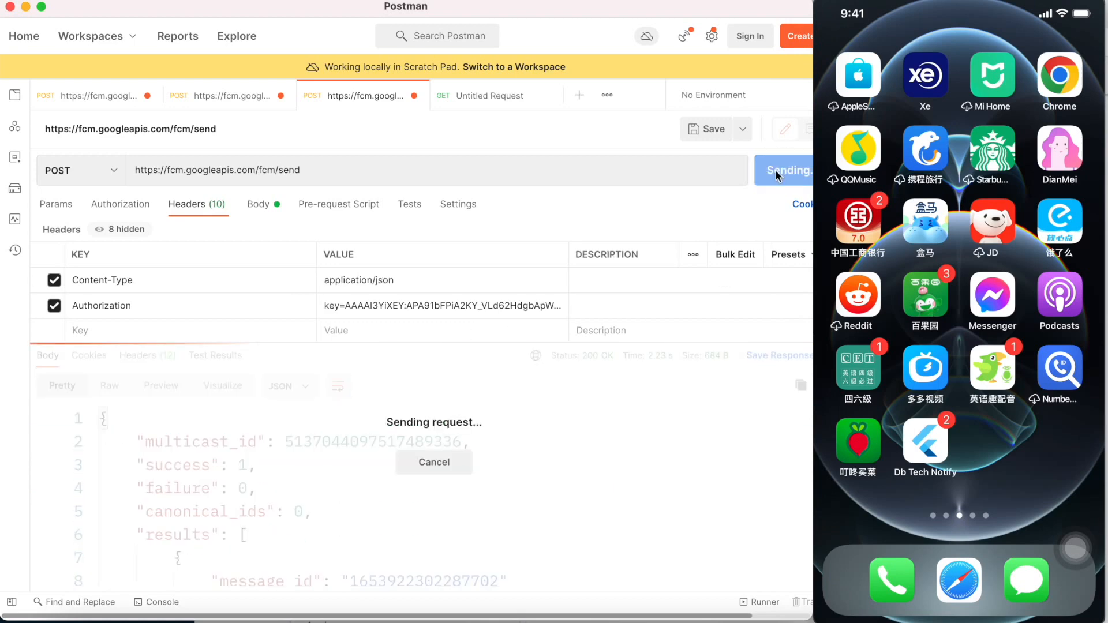
left_click(783, 170)
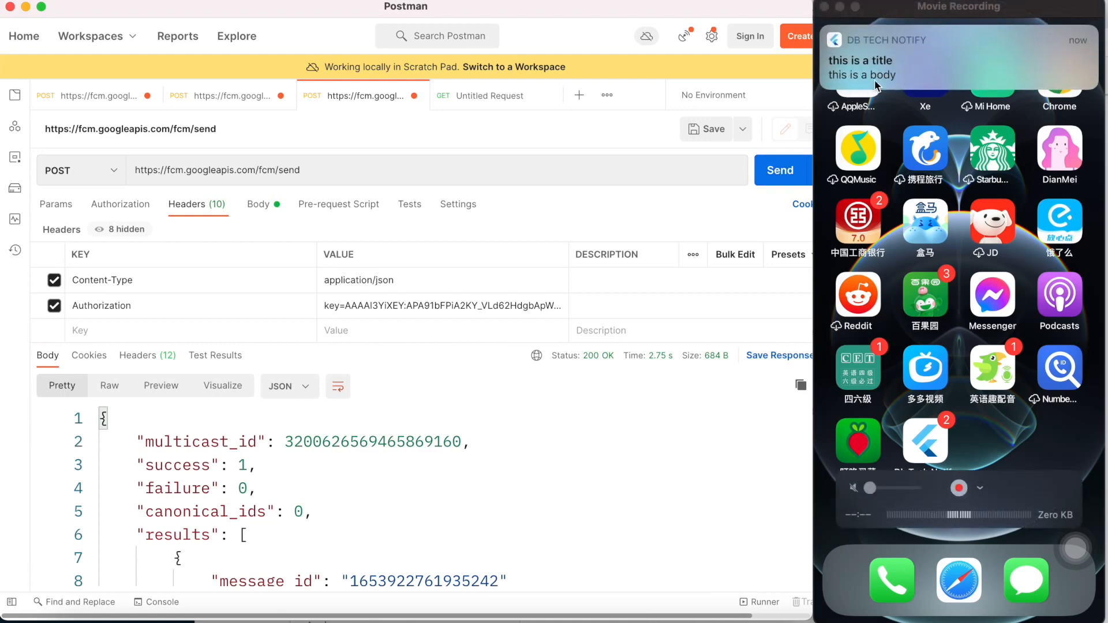
mouse_move(898, 50)
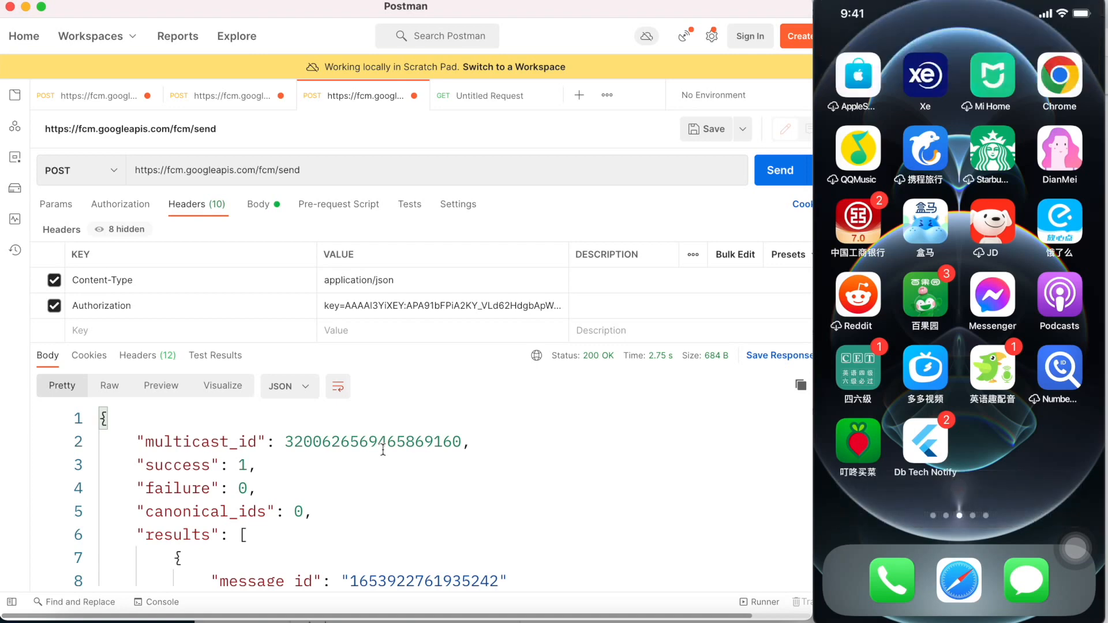
mouse_move(382, 343)
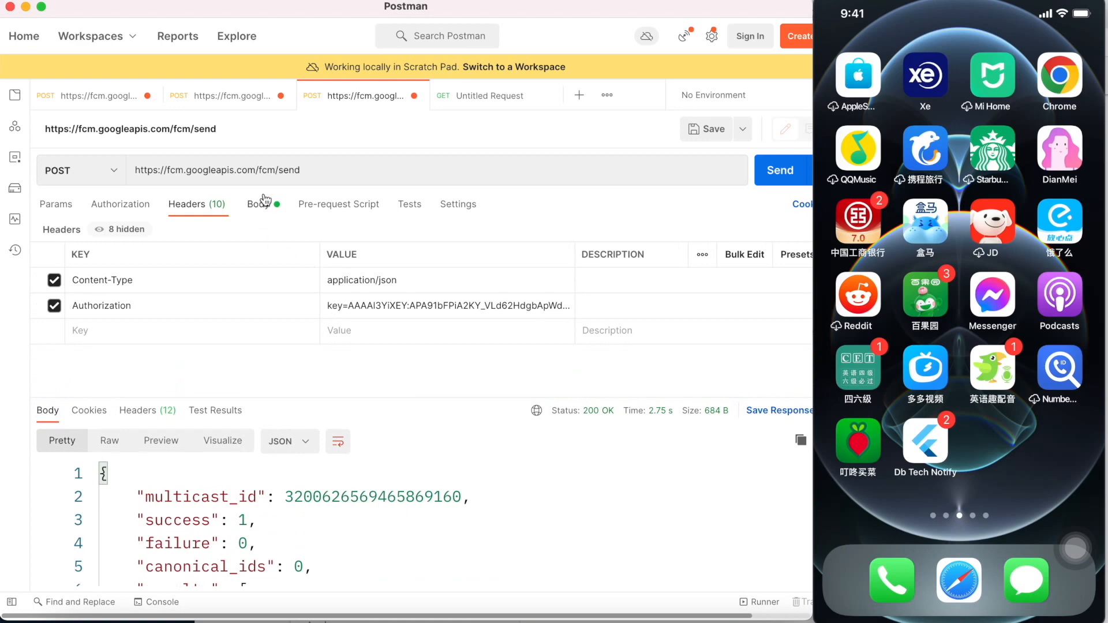
- Retitle the notification body to 'A new push notification' and resend it to the iPhone
left_click(259, 205)
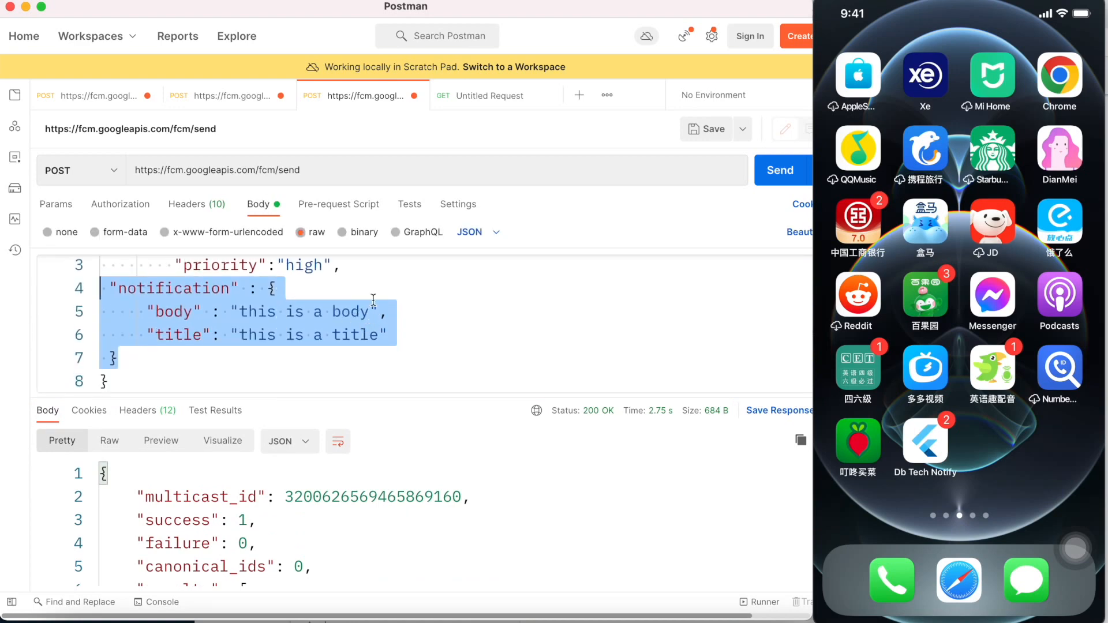
left_click(365, 312)
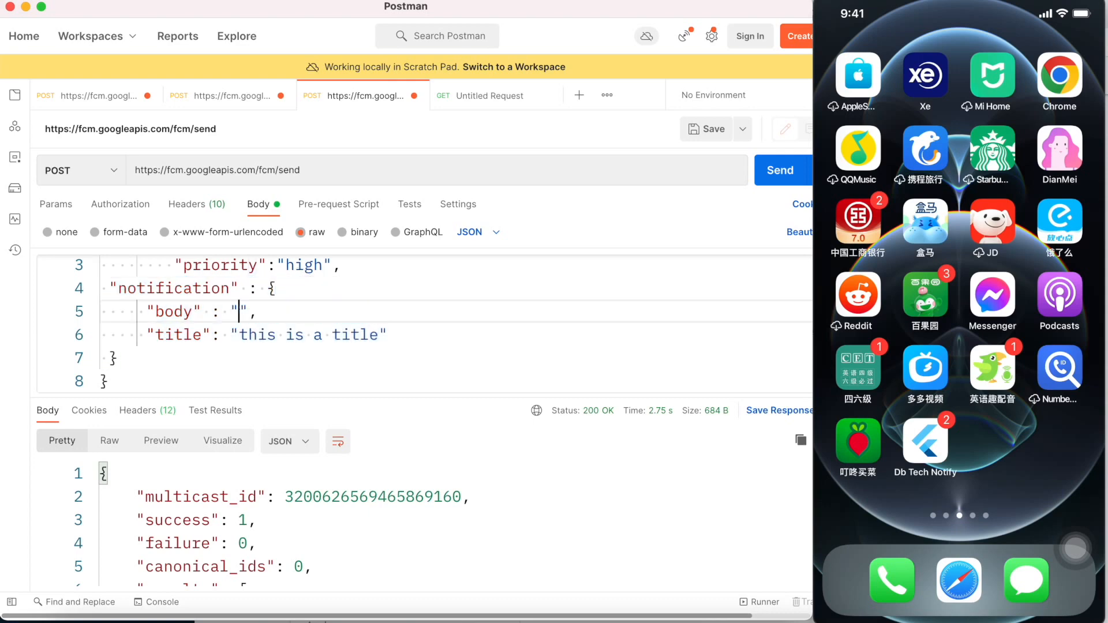
type("The n")
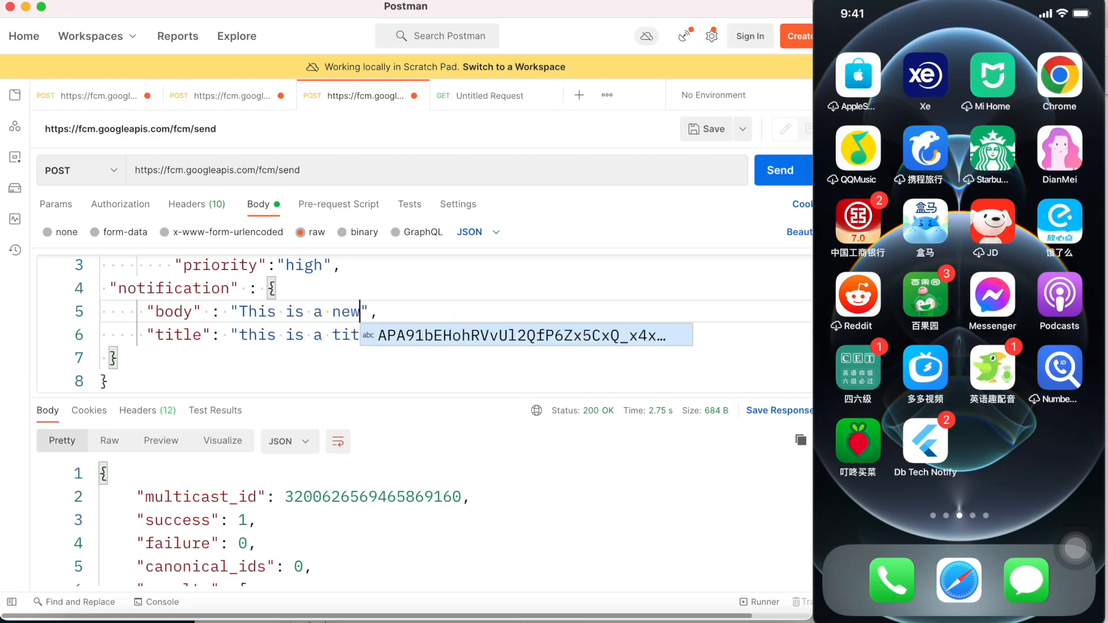
type("message")
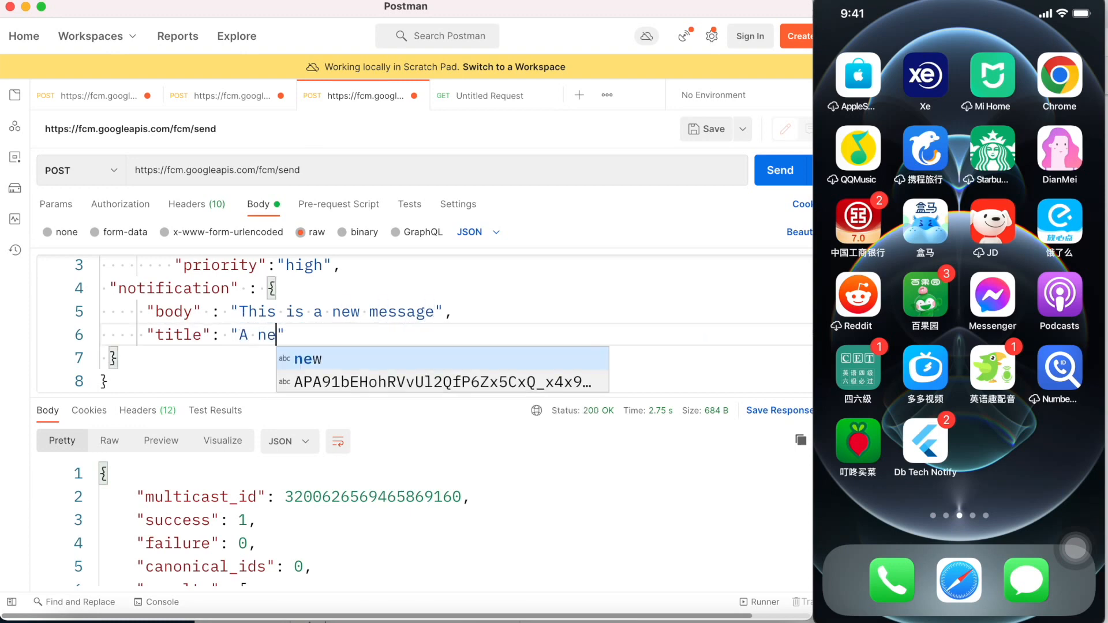
type("push notification")
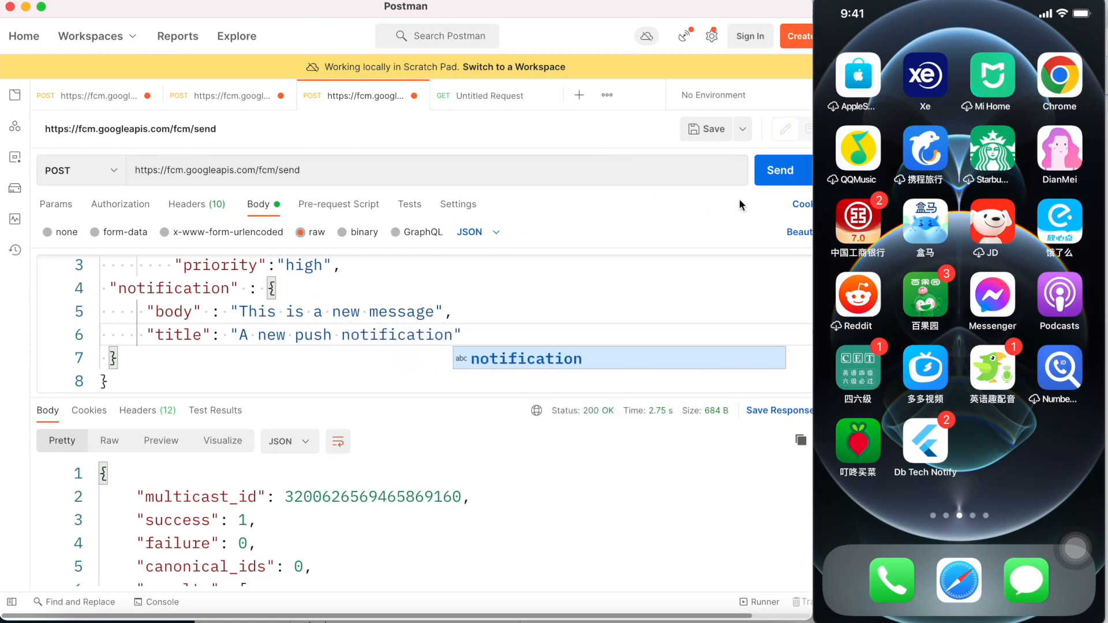
mouse_move(781, 170)
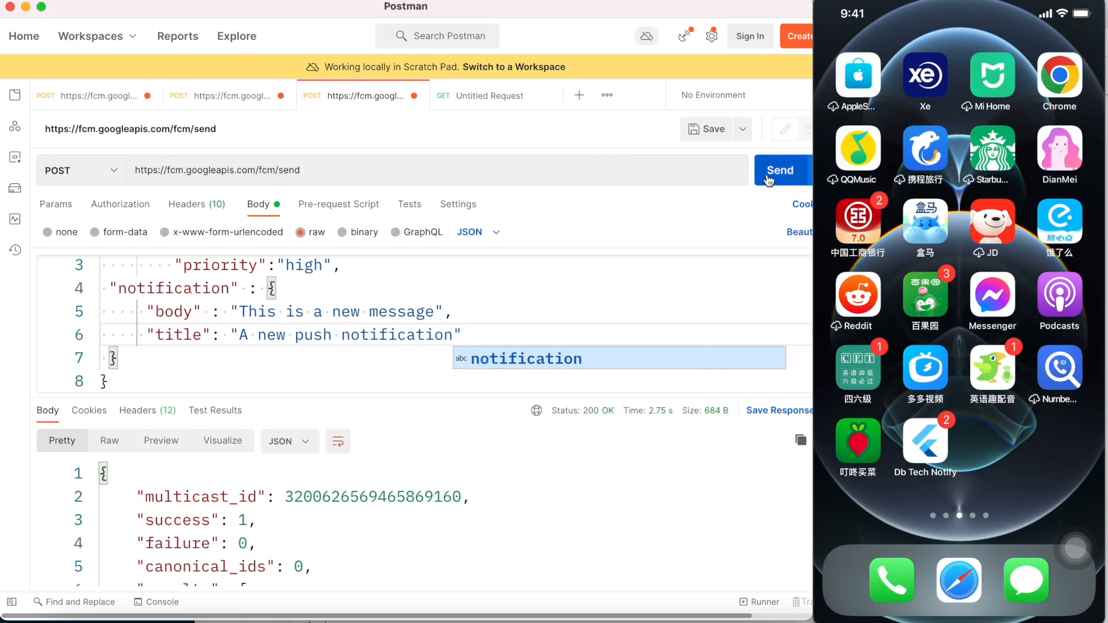
left_click(781, 170)
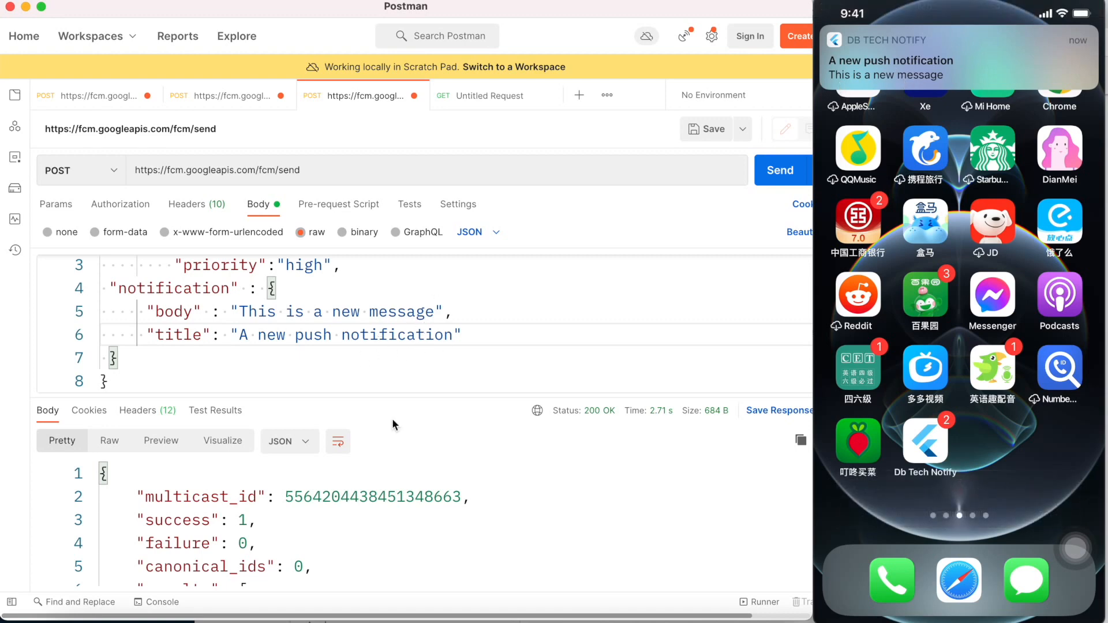
scroll("down", 3)
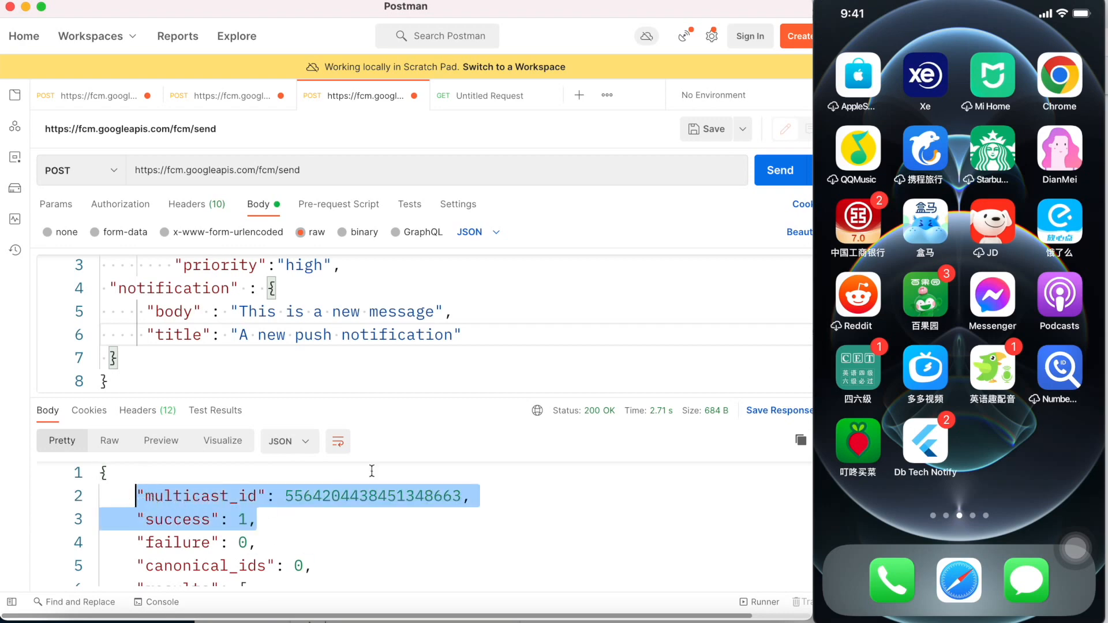
scroll("up", 3)
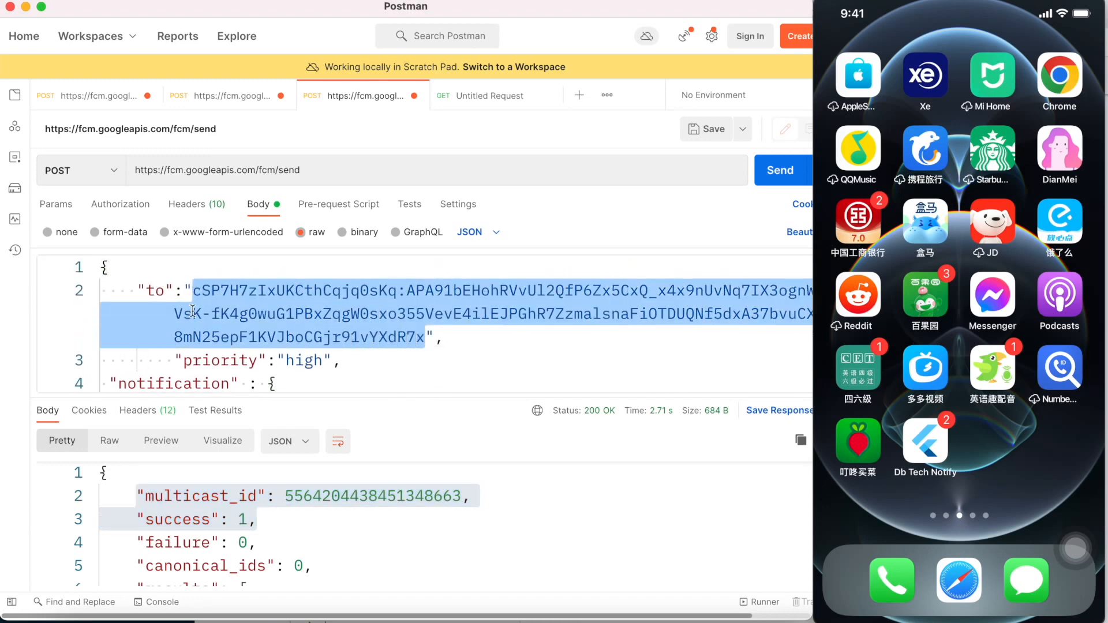
mouse_move(592, 602)
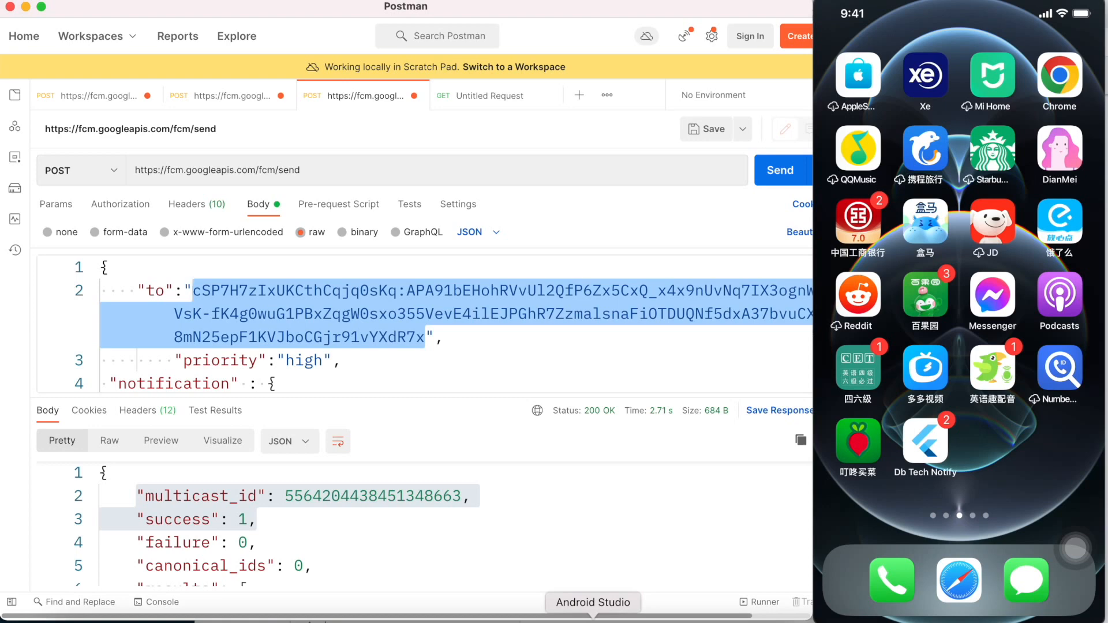
- Select didRegisterForRemoteNotificationsWithDeviceToken and its token print line in AppDelegate.swift
left_click(593, 602)
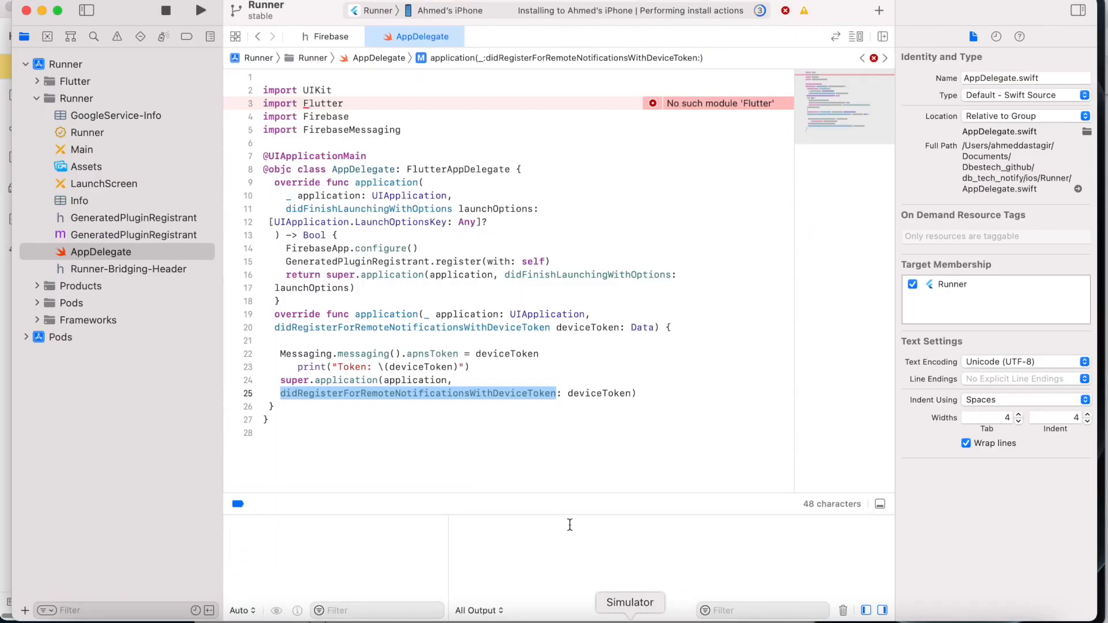
left_click(472, 169)
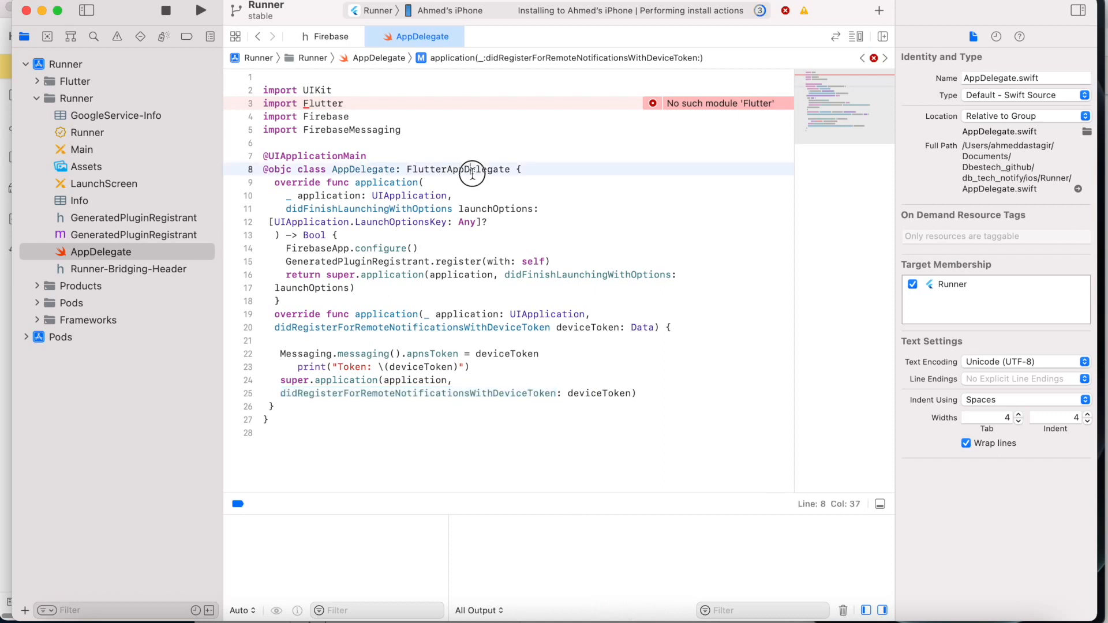
double_click(363, 169)
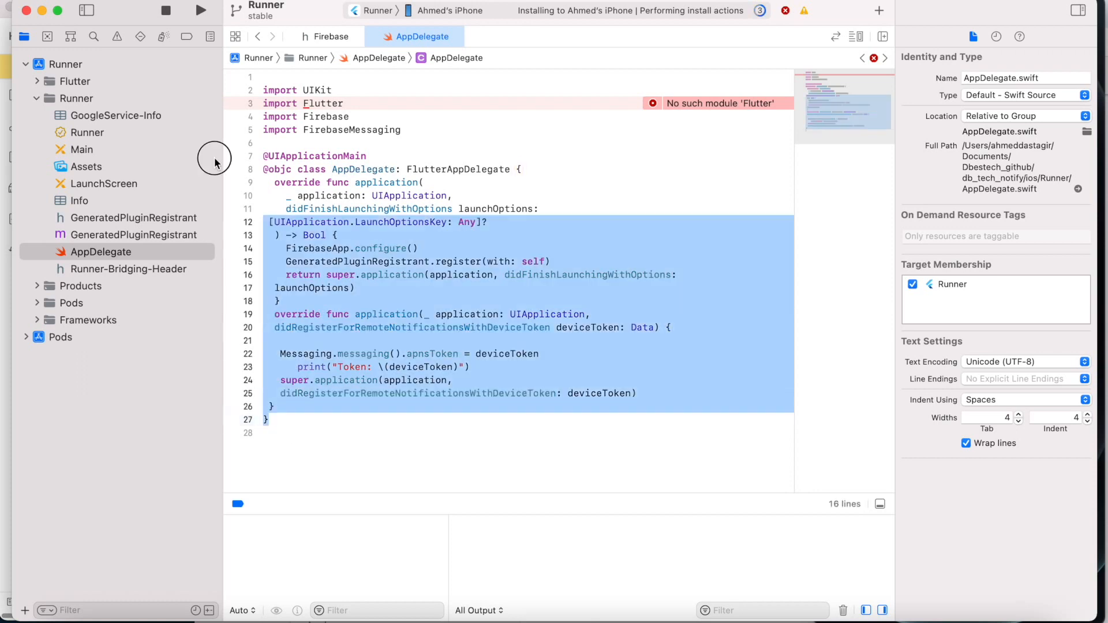
left_click(394, 433)
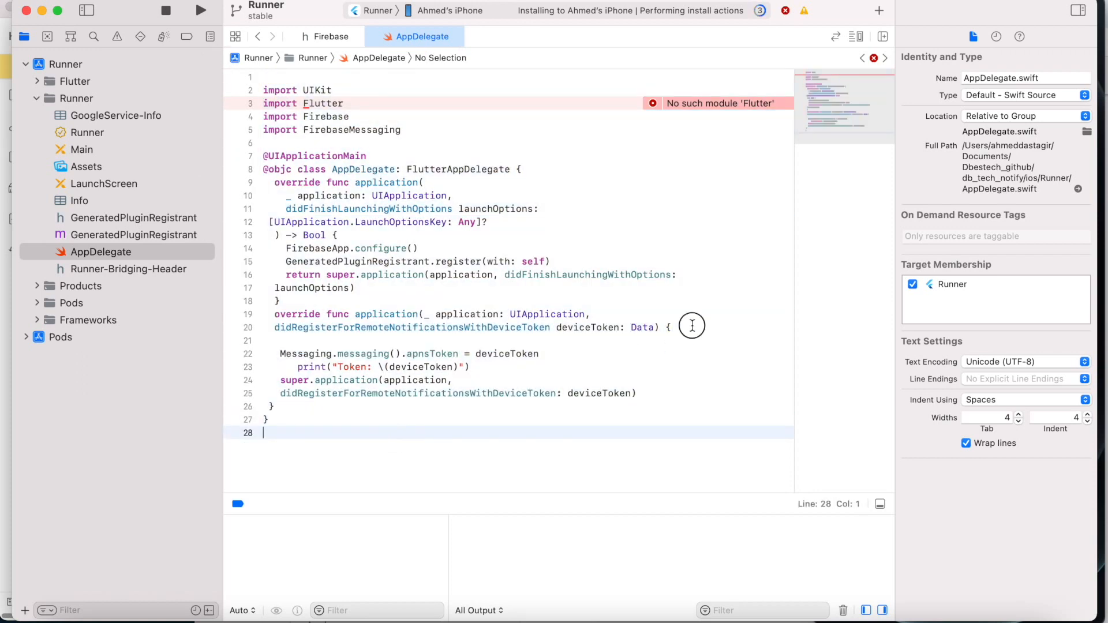
left_click(246, 322)
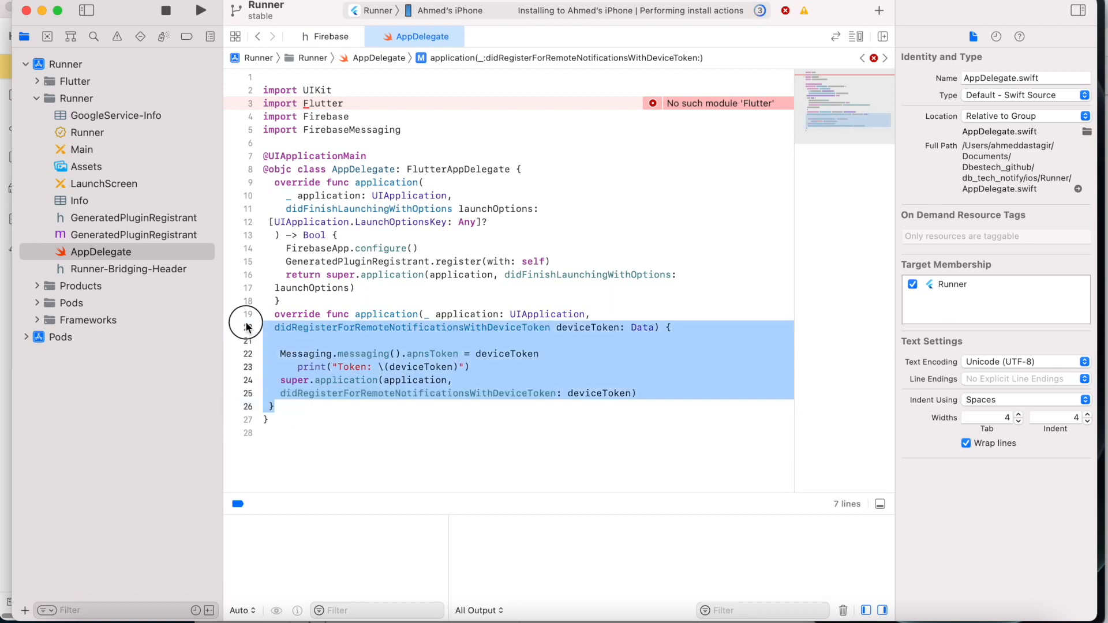
left_click(471, 367)
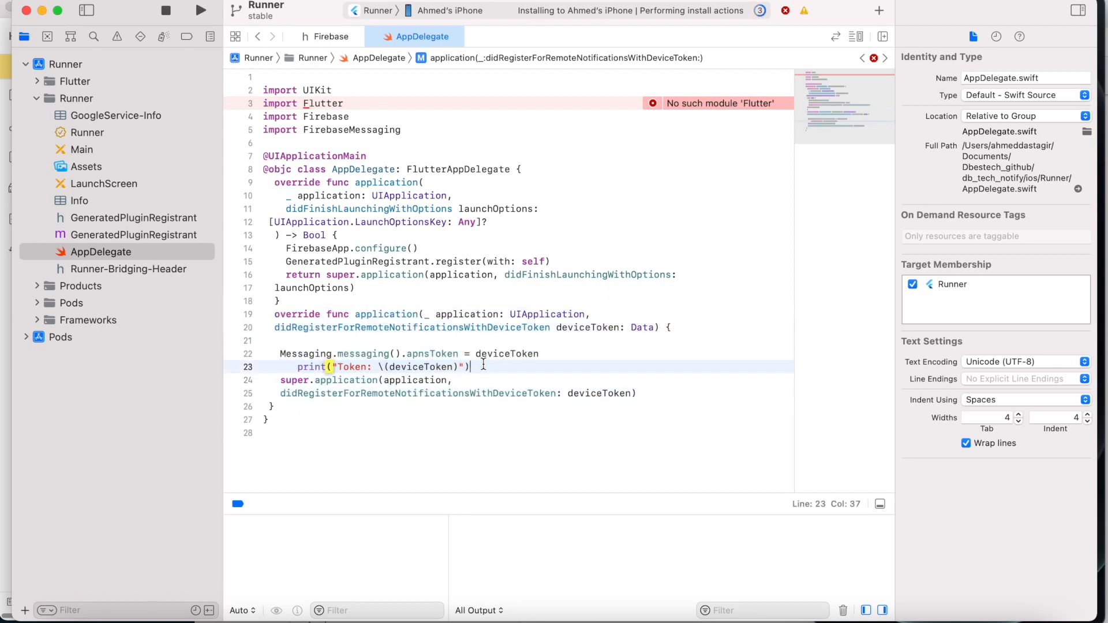
triple_click(368, 367)
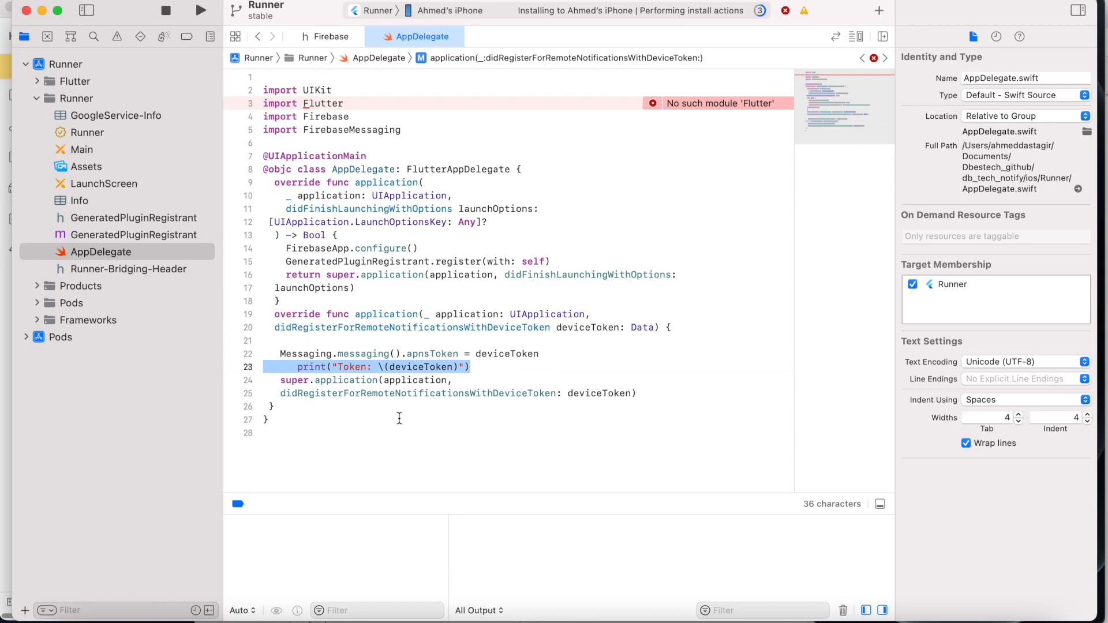
mouse_move(661, 565)
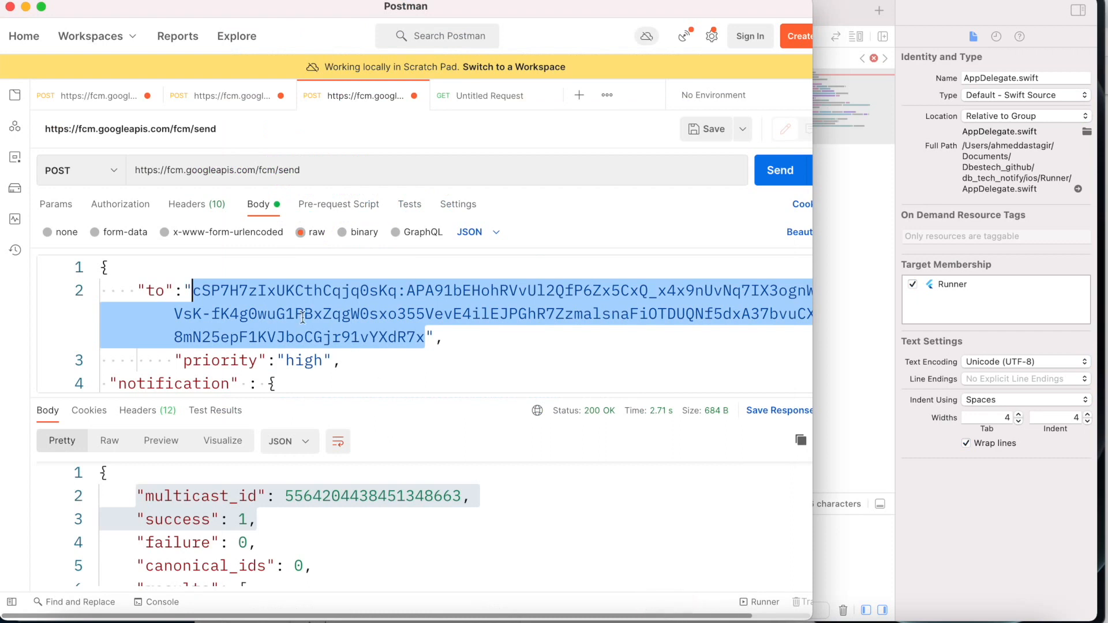
mouse_move(393, 325)
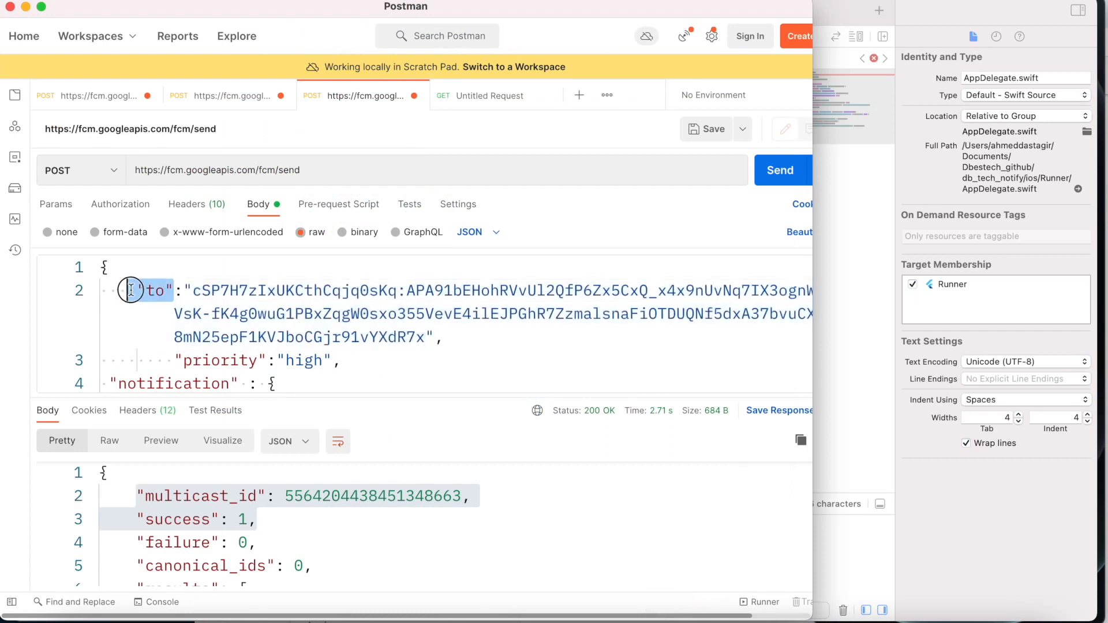
- Select the 'to' device-token key in the Postman request body
double_click(153, 291)
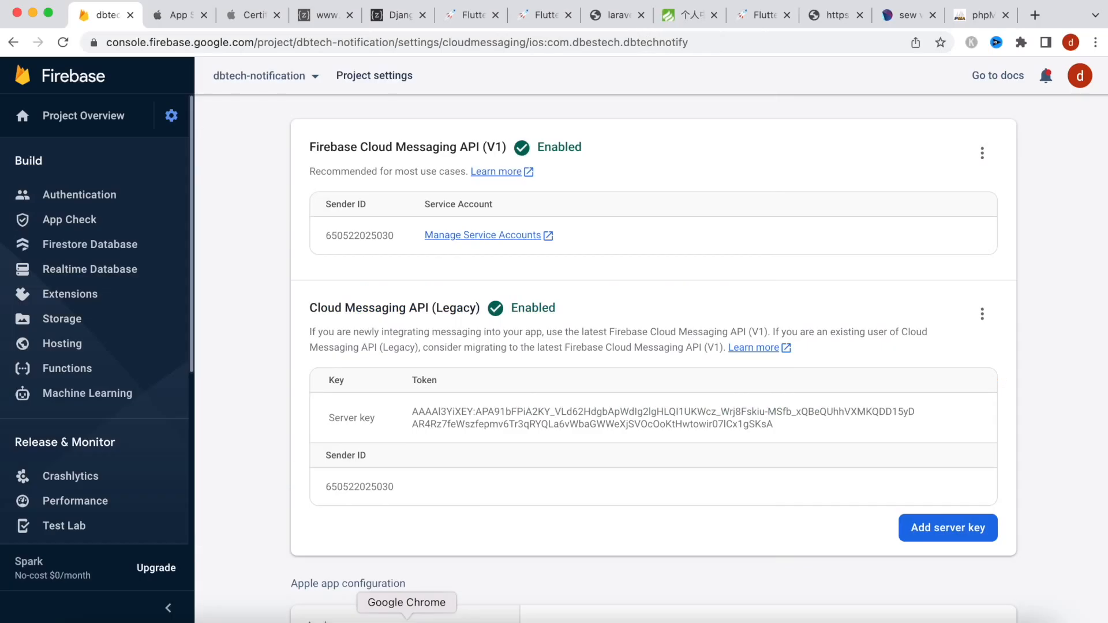
- Go back to the project list, open dbtech-notification and scroll the sidebar to Messaging
scroll("down", 3)
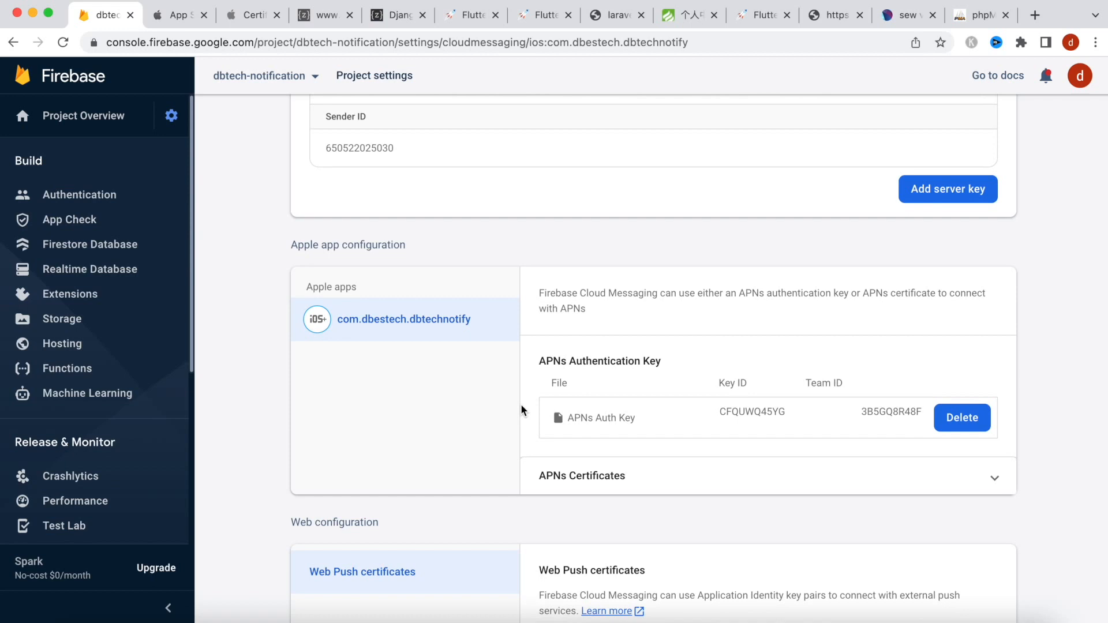
mouse_move(88, 91)
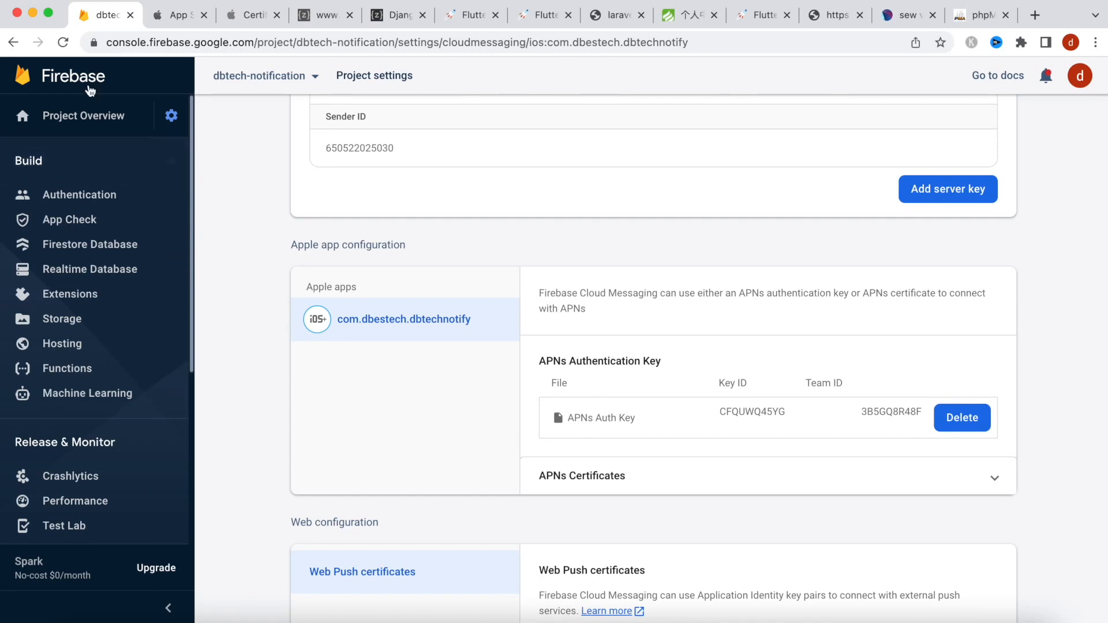
left_click(72, 76)
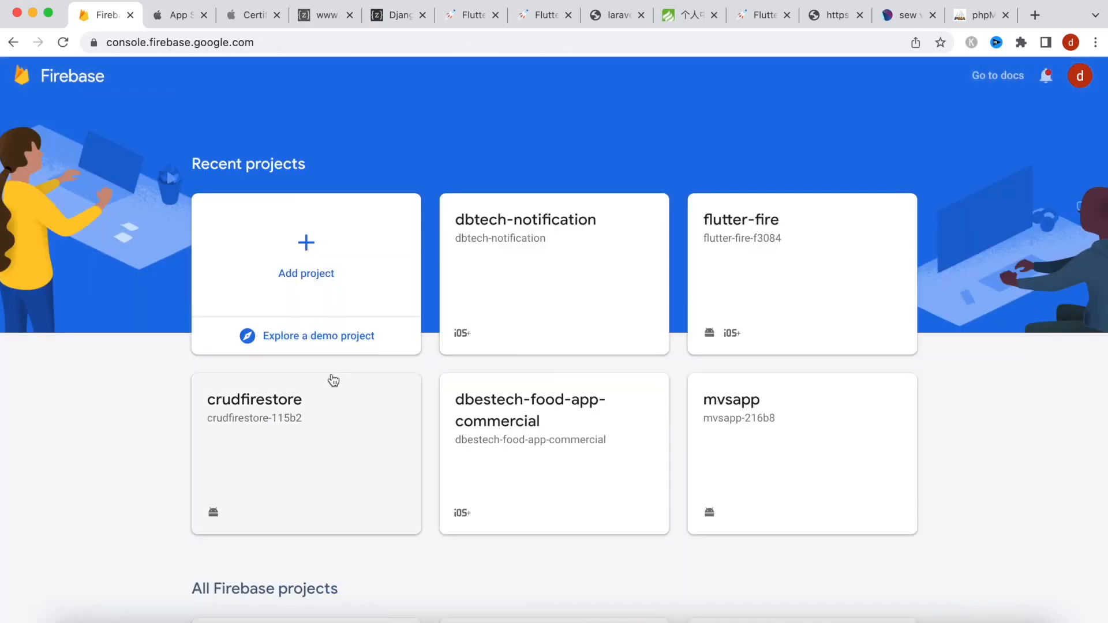
left_click(553, 274)
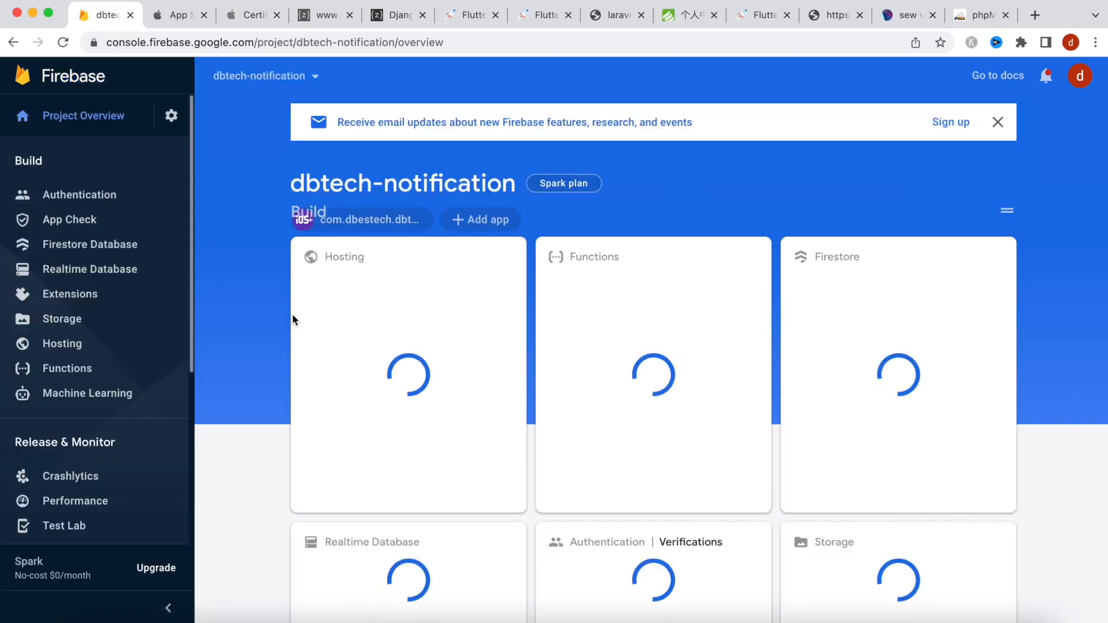
scroll("down", 3)
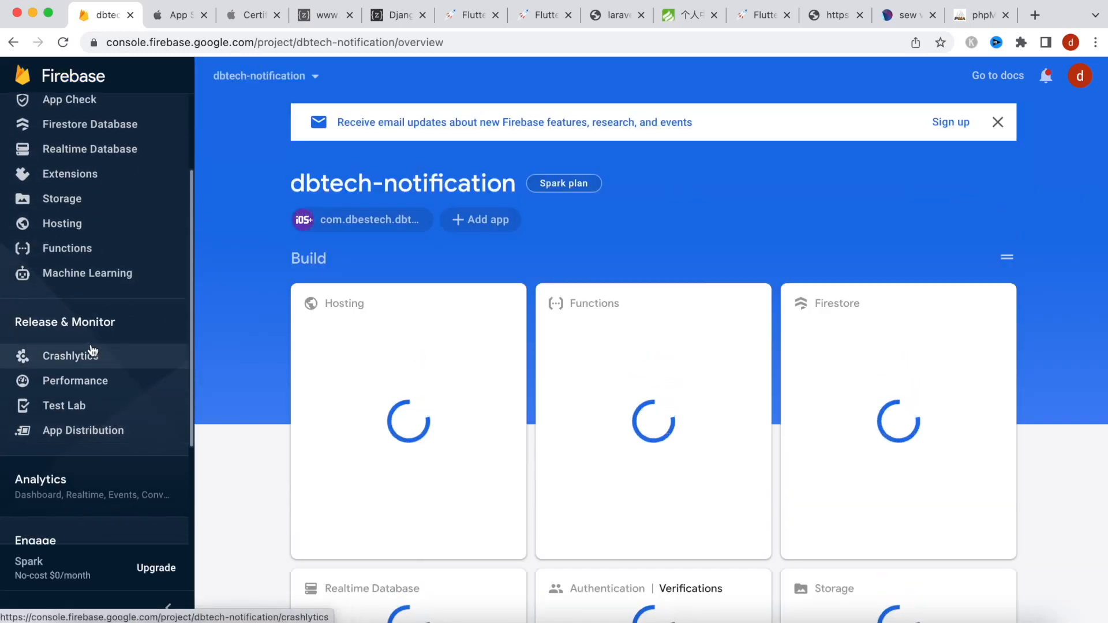
scroll("down", 3)
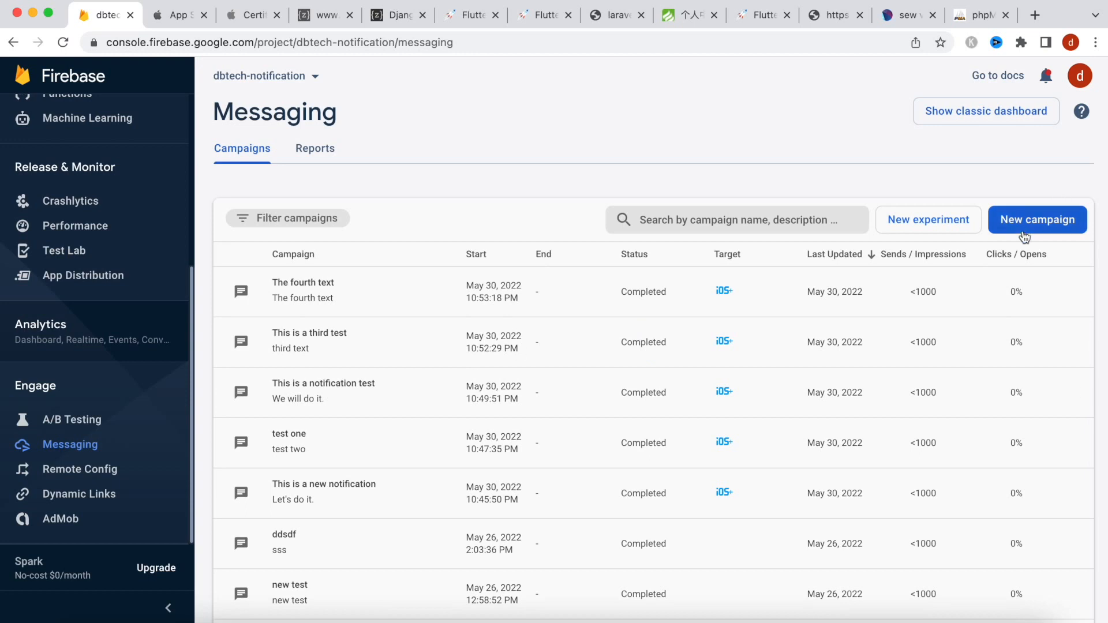
- Start a new campaign titled 'A fast notification' with text 'Notification body'
left_click(1036, 220)
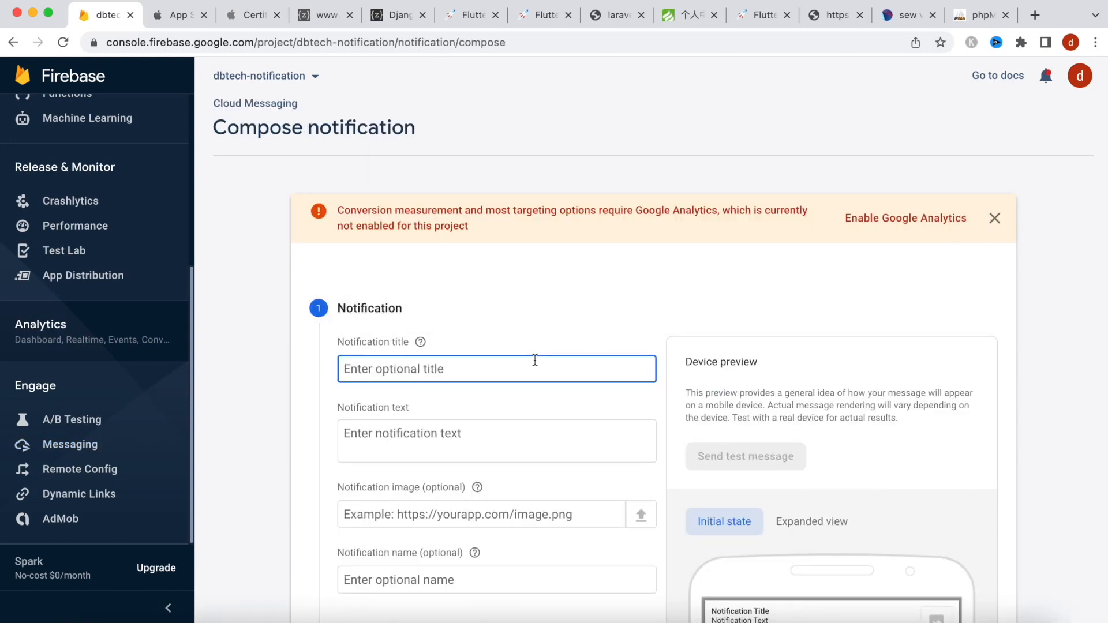
type("A fast notifi")
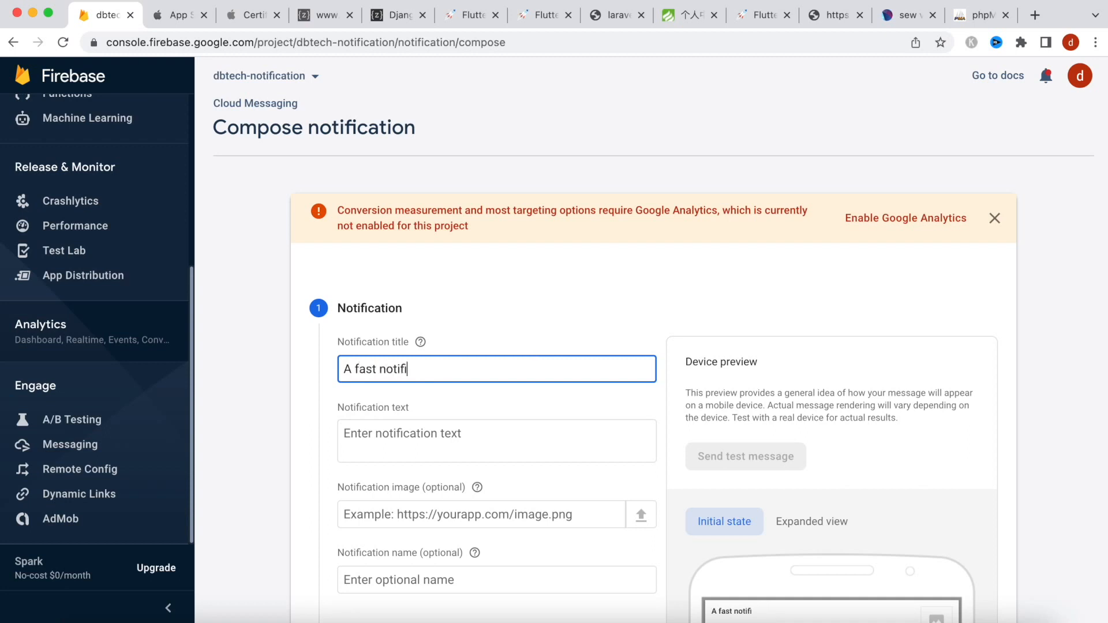
left_click(496, 441)
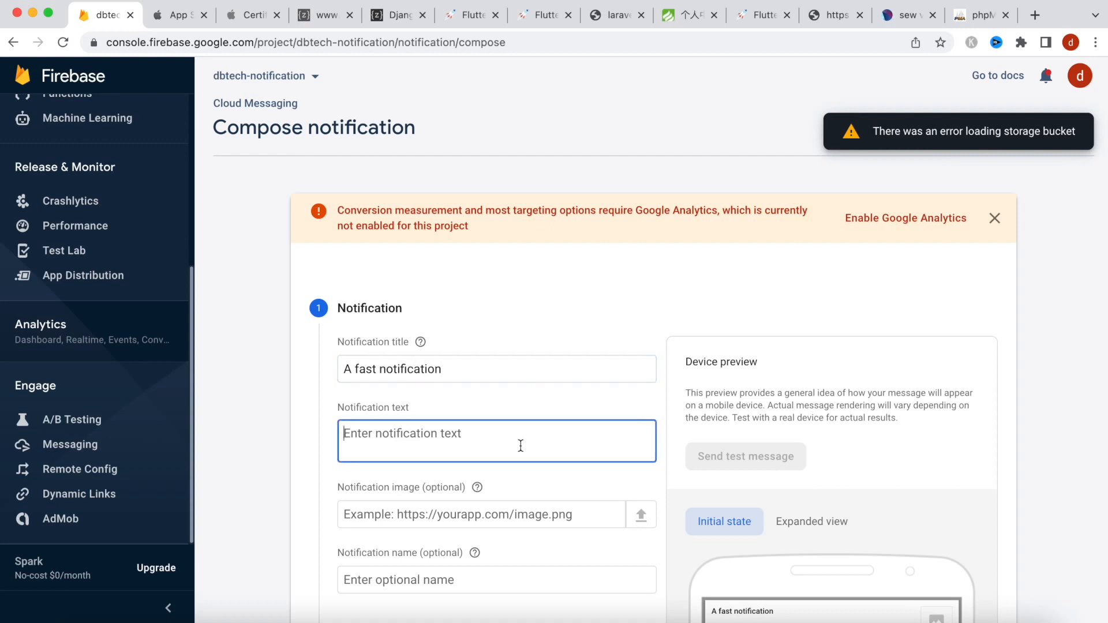
type("Notification body")
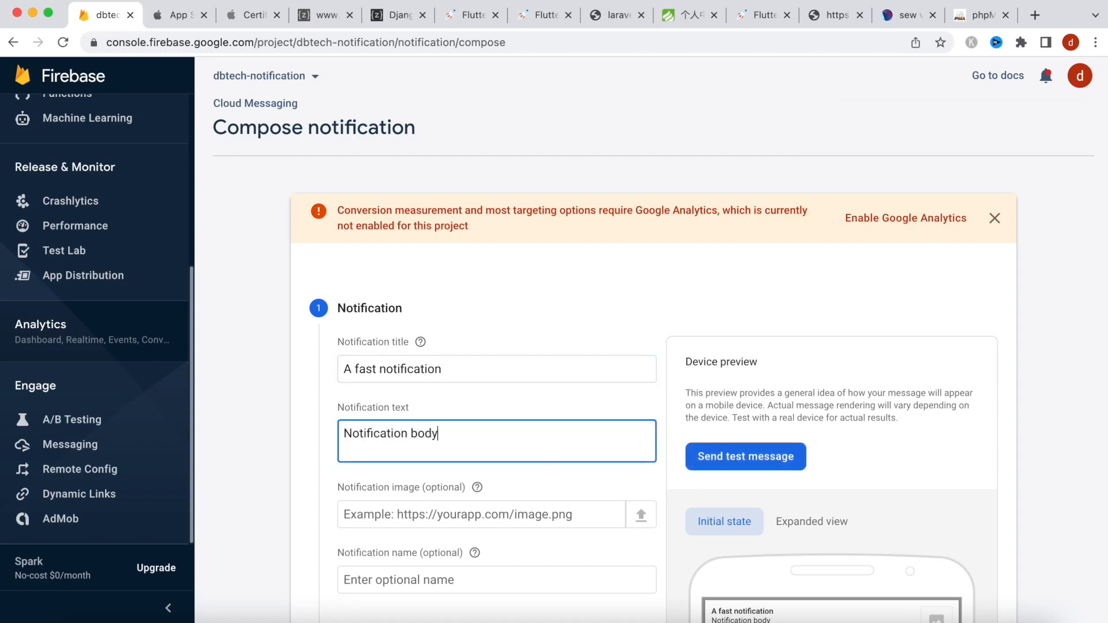
scroll("down", 3)
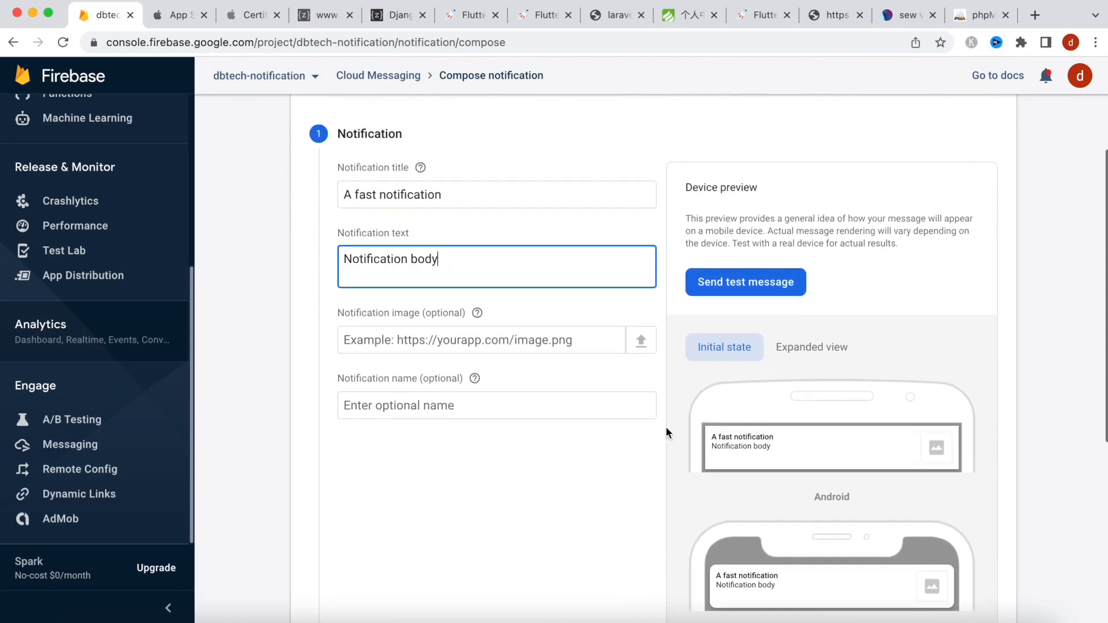
- Delete the old test device token under Send test message and cancel back to the composer
left_click(743, 283)
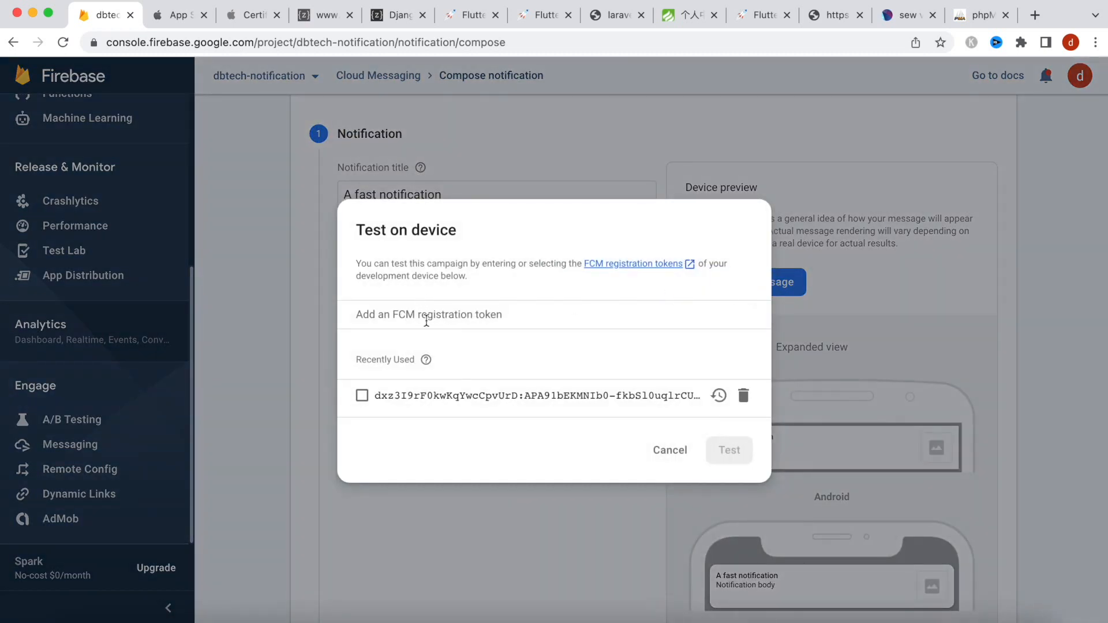
mouse_move(742, 396)
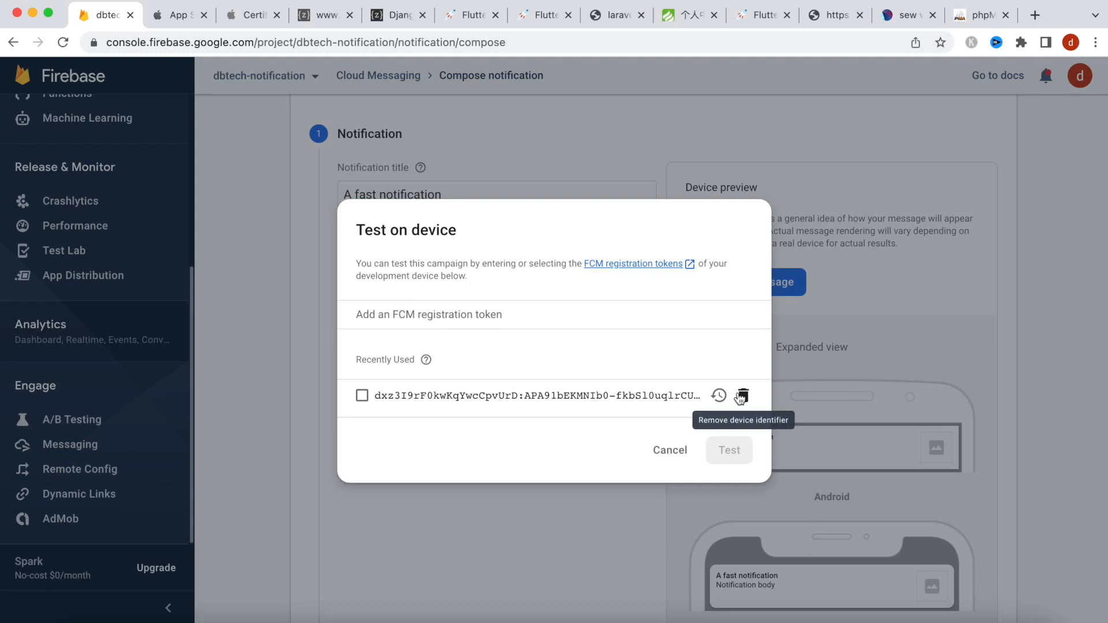
left_click(741, 394)
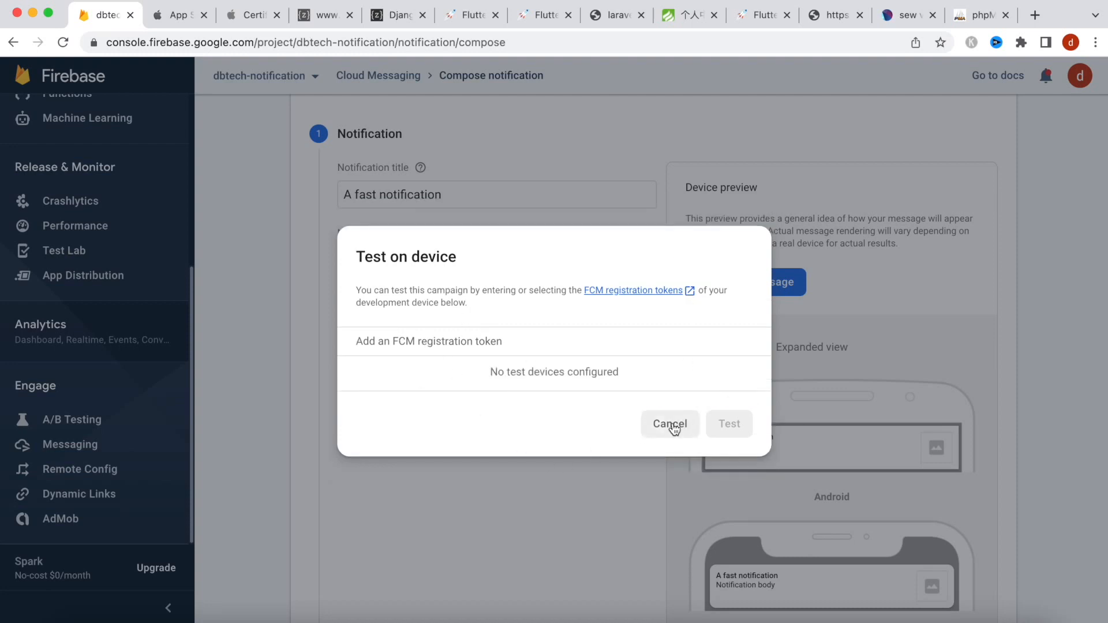
left_click(669, 423)
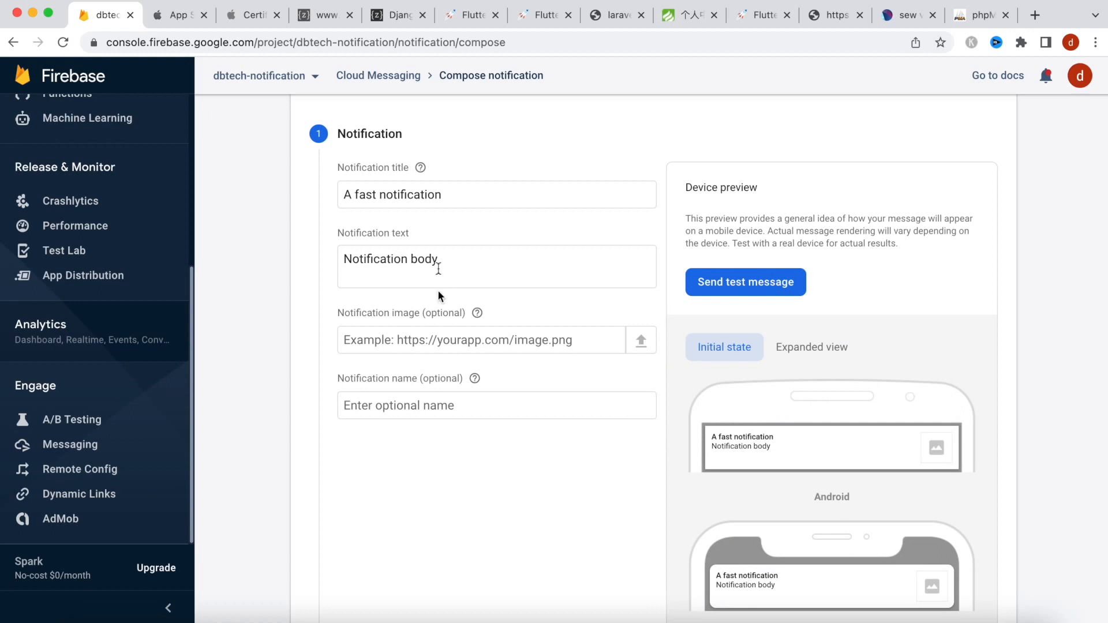
mouse_move(421, 317)
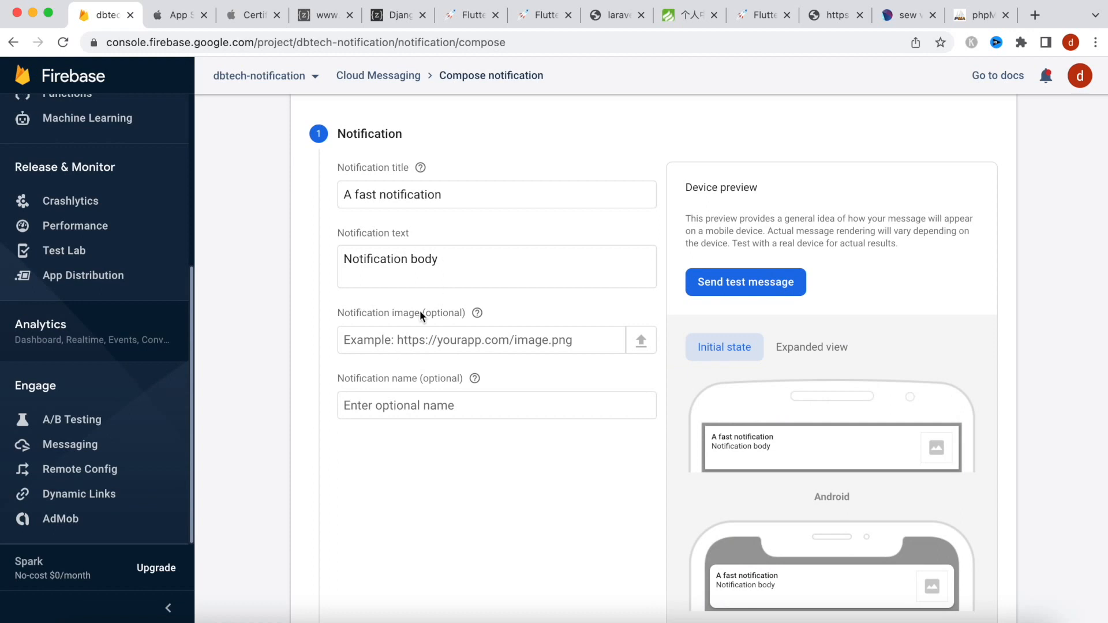
scroll("down", 3)
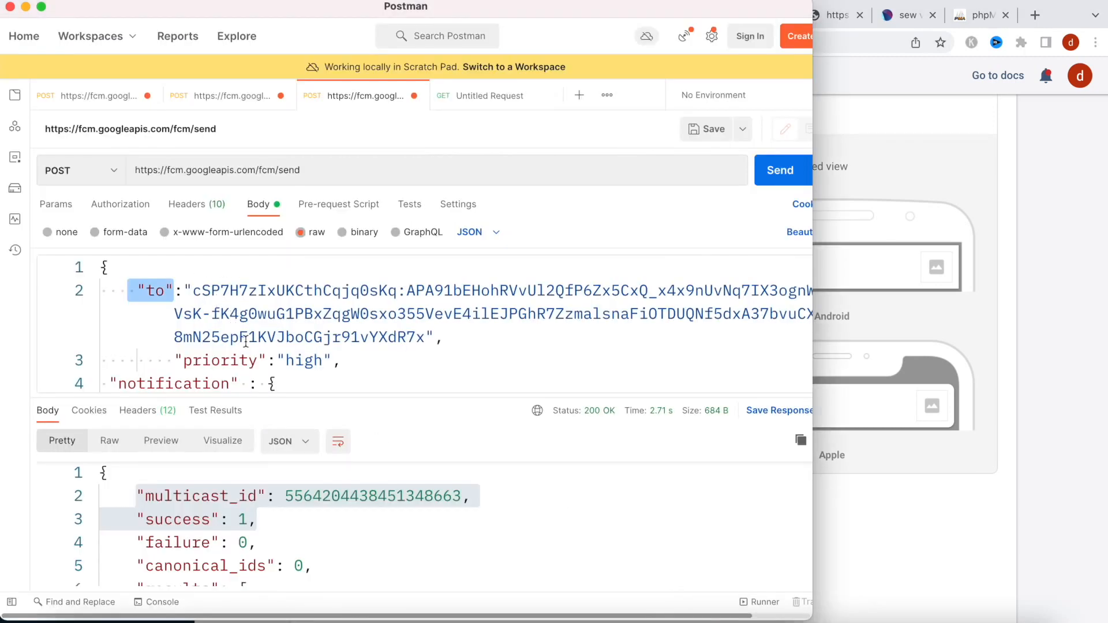
left_click(104, 15)
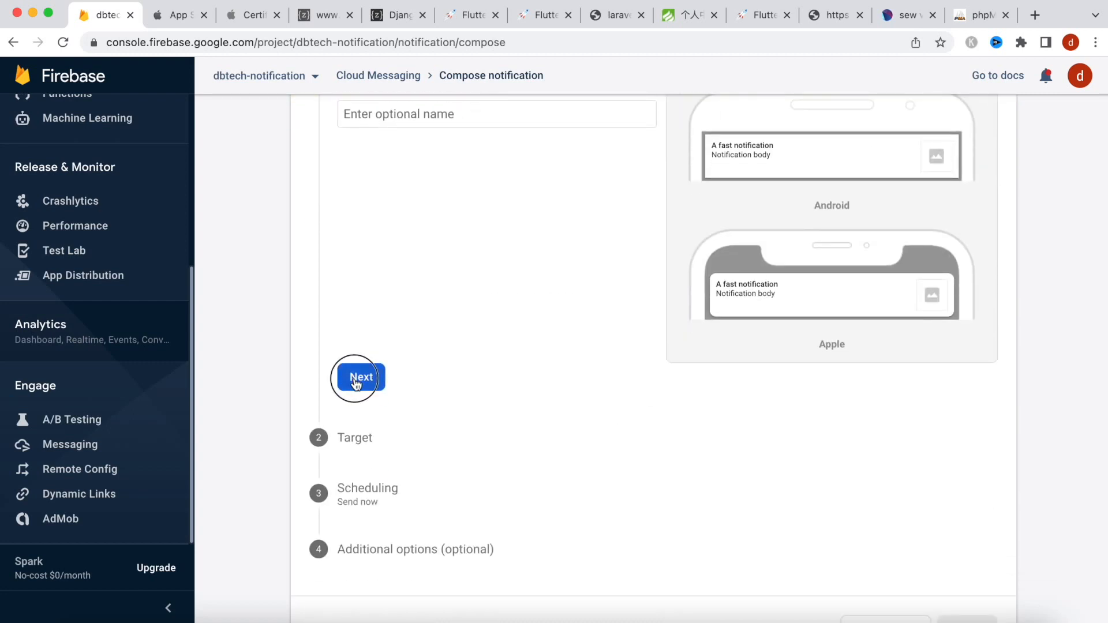
- Target the iOS app, send now, and enable sound and Apple badge with badge count 3
left_click(361, 377)
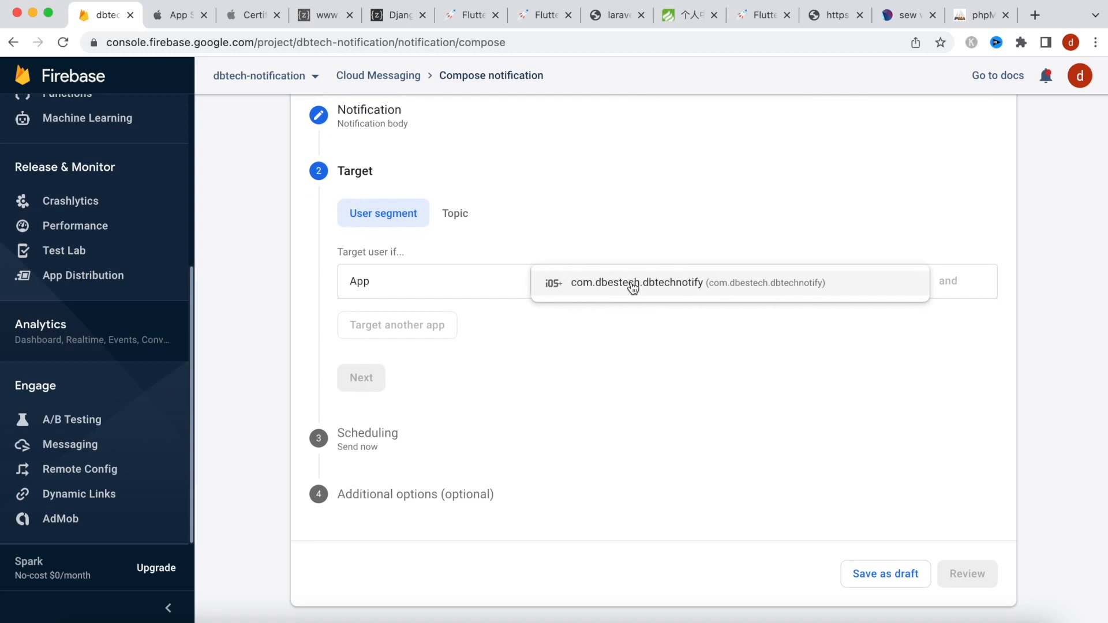
left_click(636, 282)
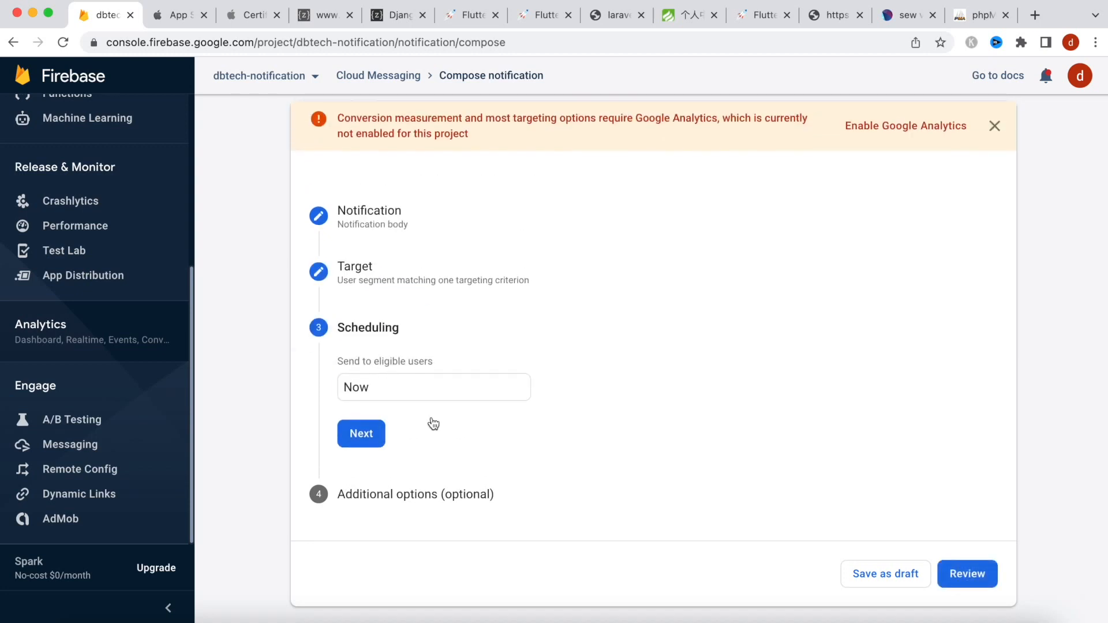
left_click(360, 433)
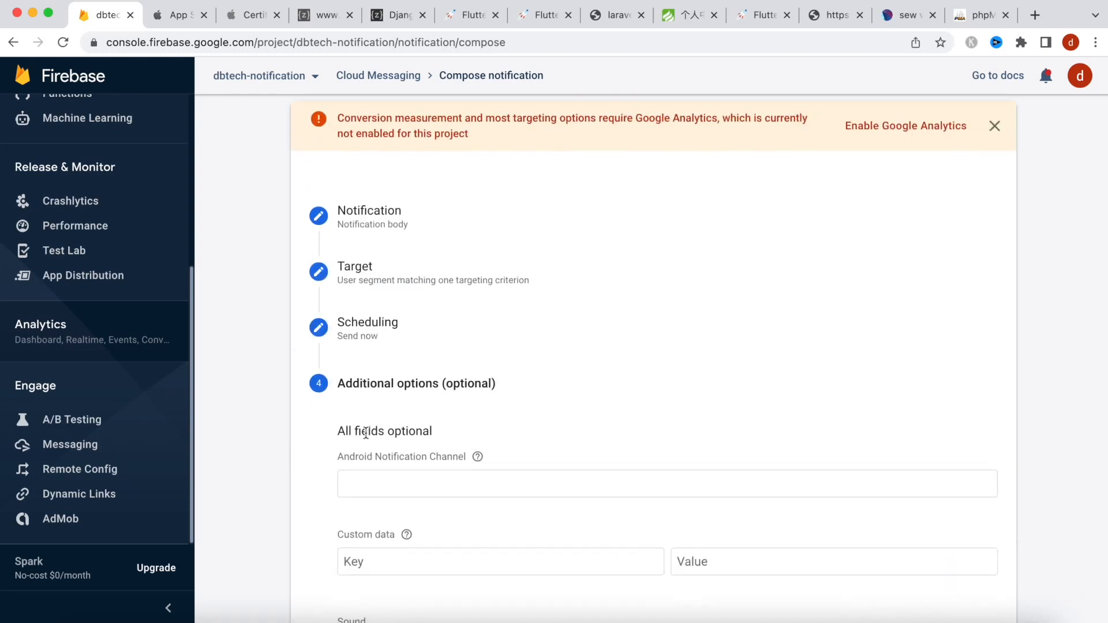
scroll("down", 3)
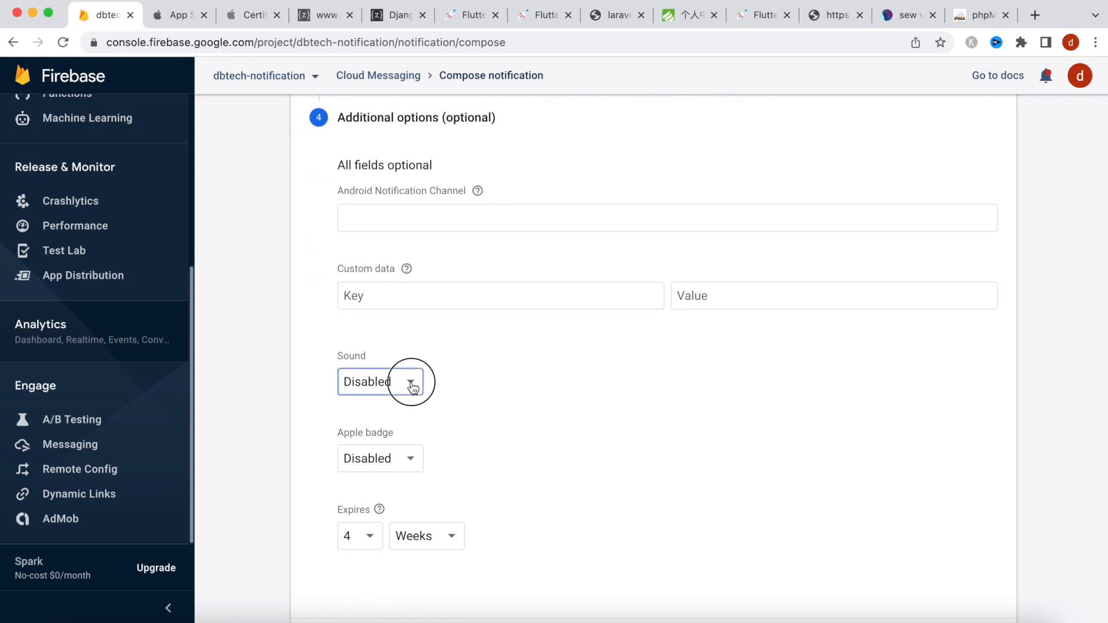
left_click(379, 382)
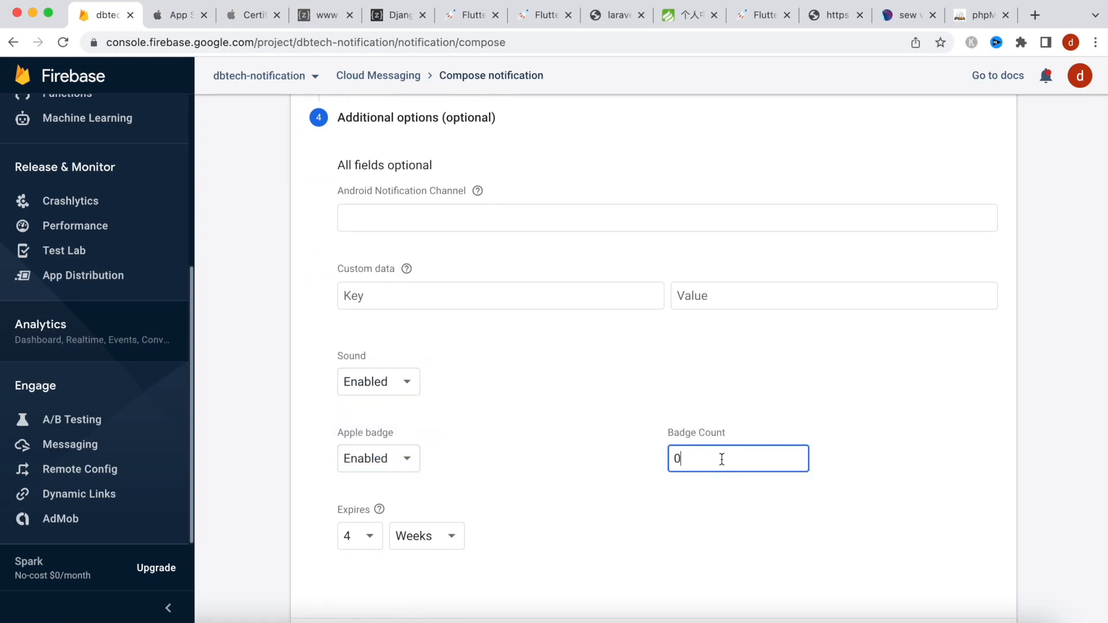
type("3")
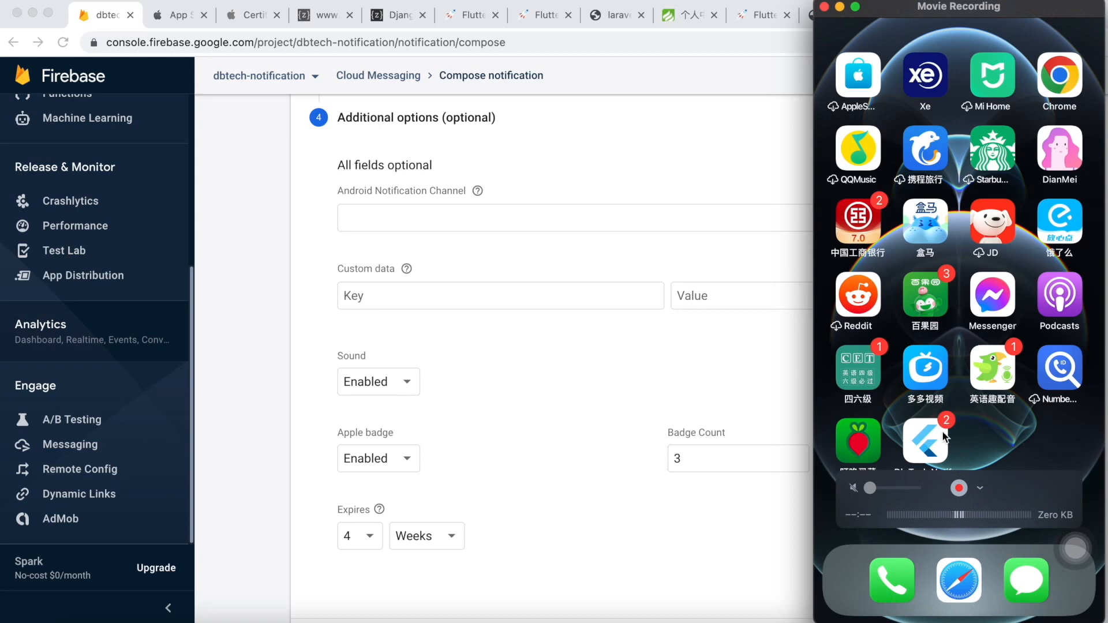
mouse_move(951, 416)
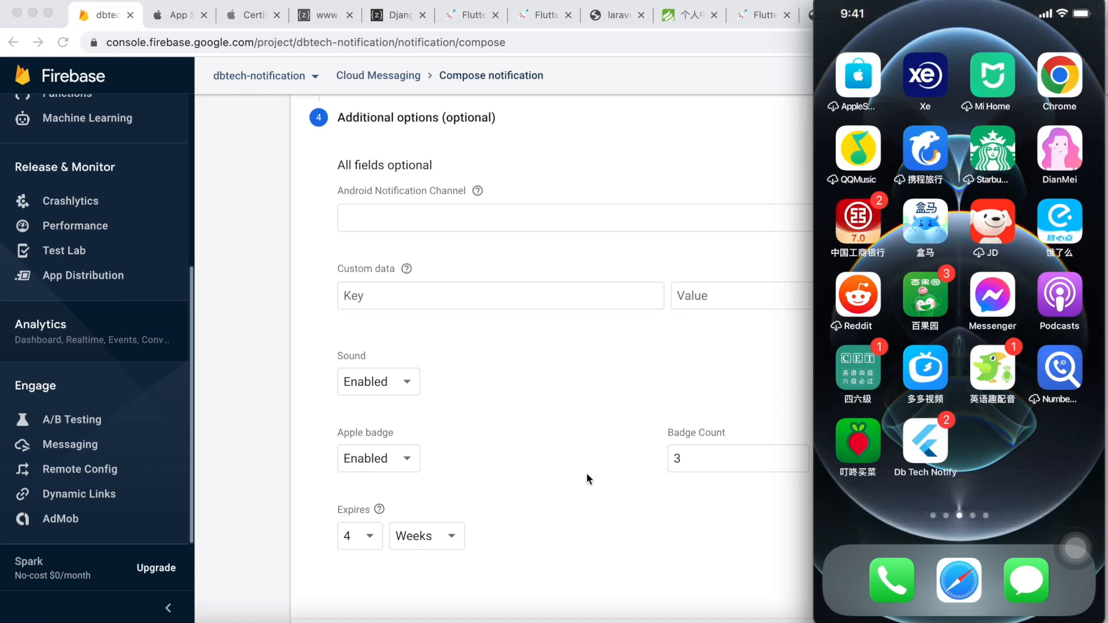
left_click(737, 457)
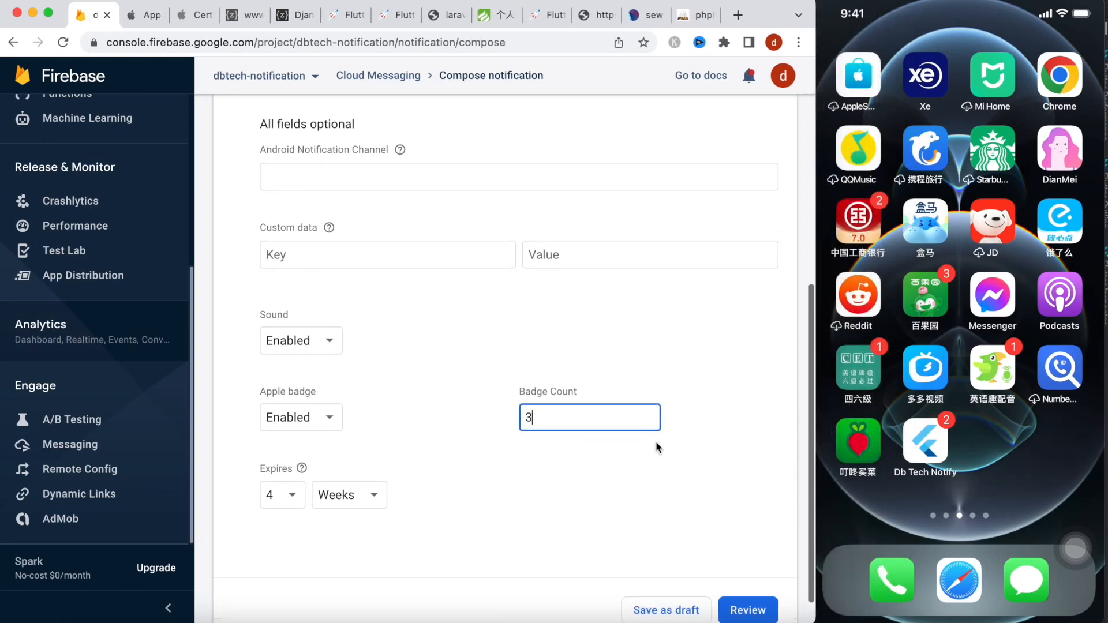
- Review and publish 'A fast notification', then return to the Messaging campaigns list
left_click(747, 610)
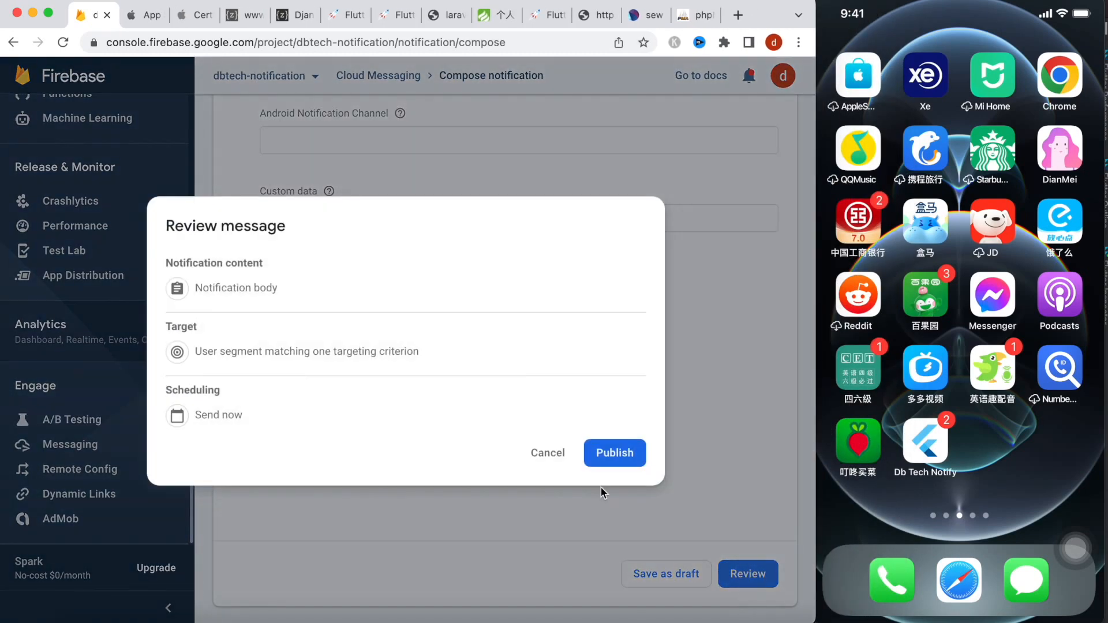
left_click(547, 453)
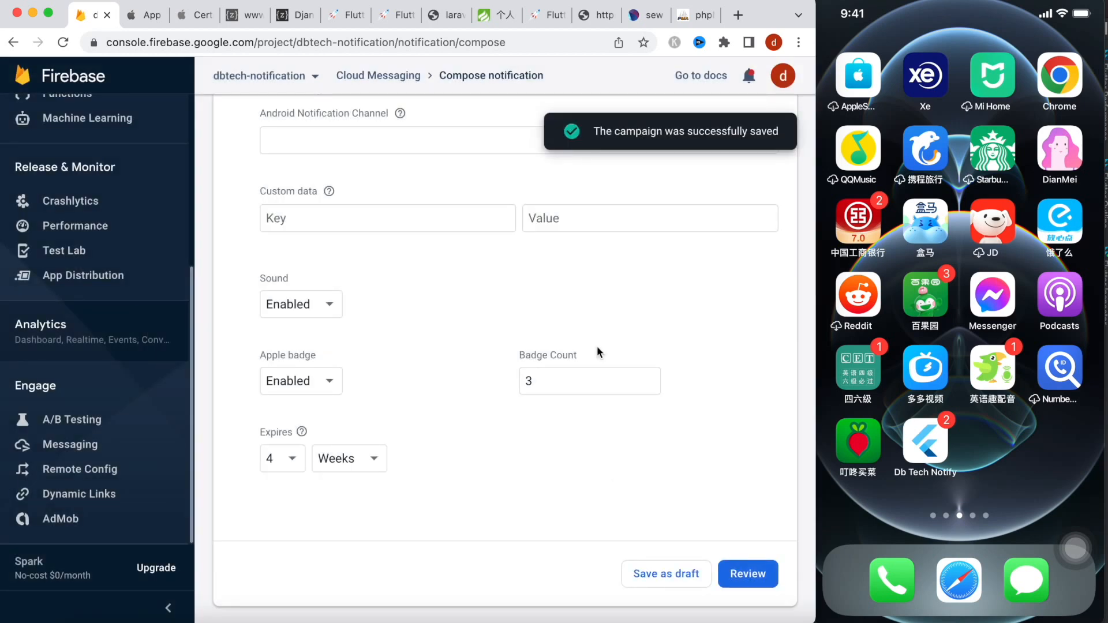
left_click(747, 573)
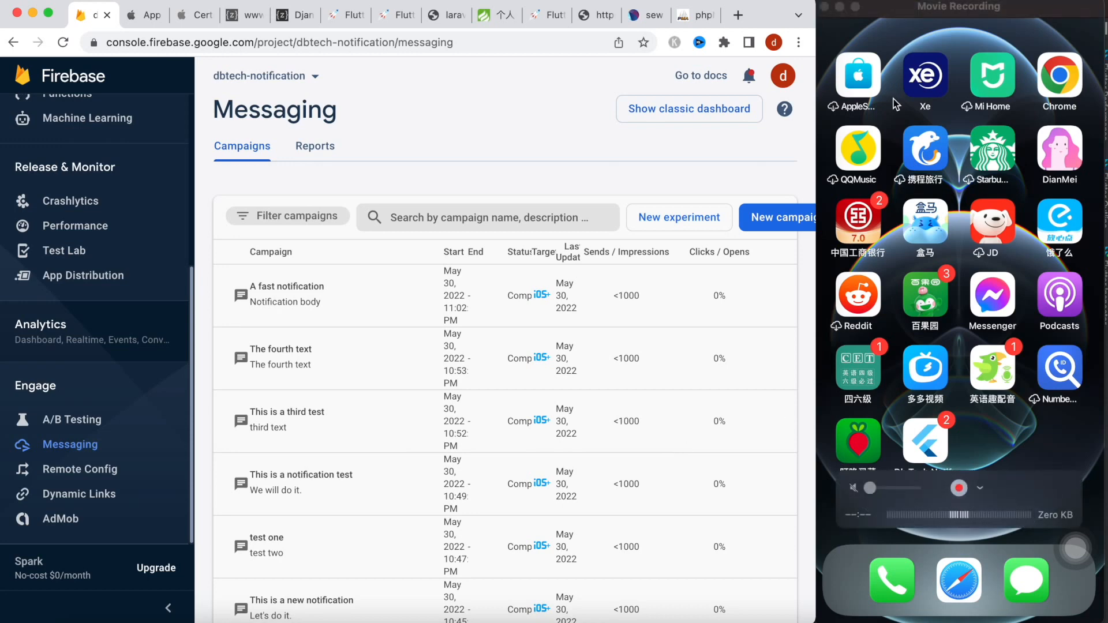
mouse_move(871, 80)
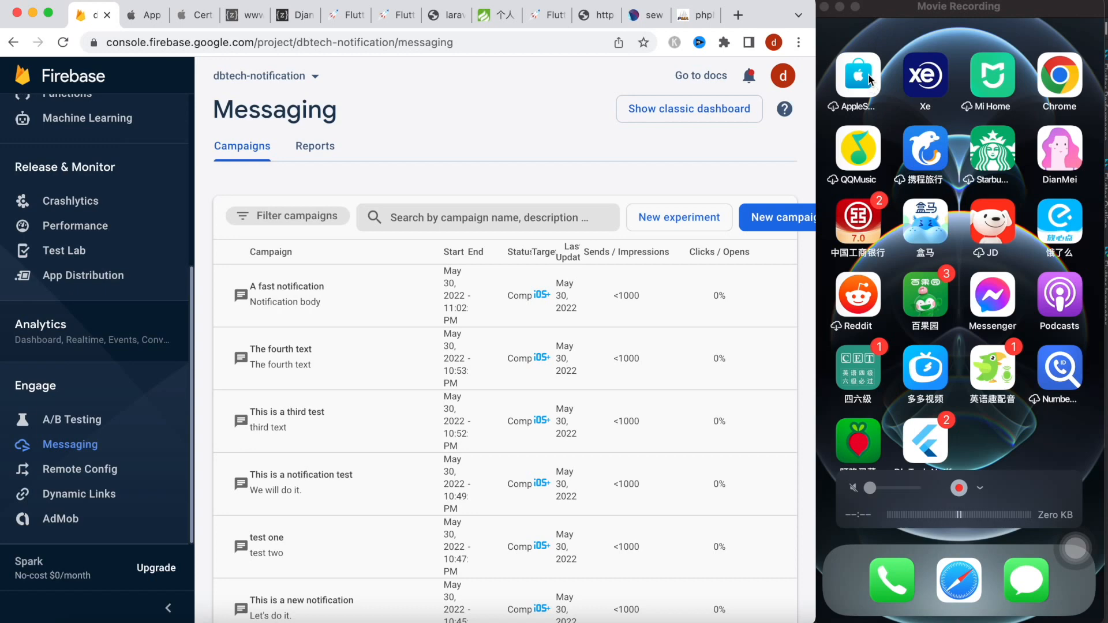
mouse_move(903, 54)
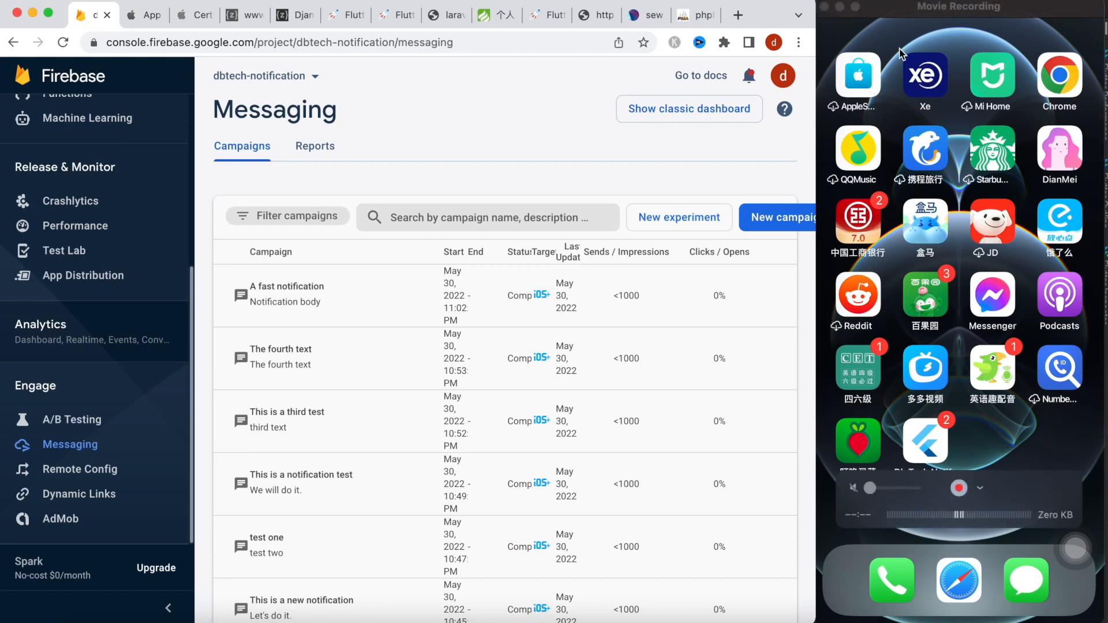
mouse_move(884, 70)
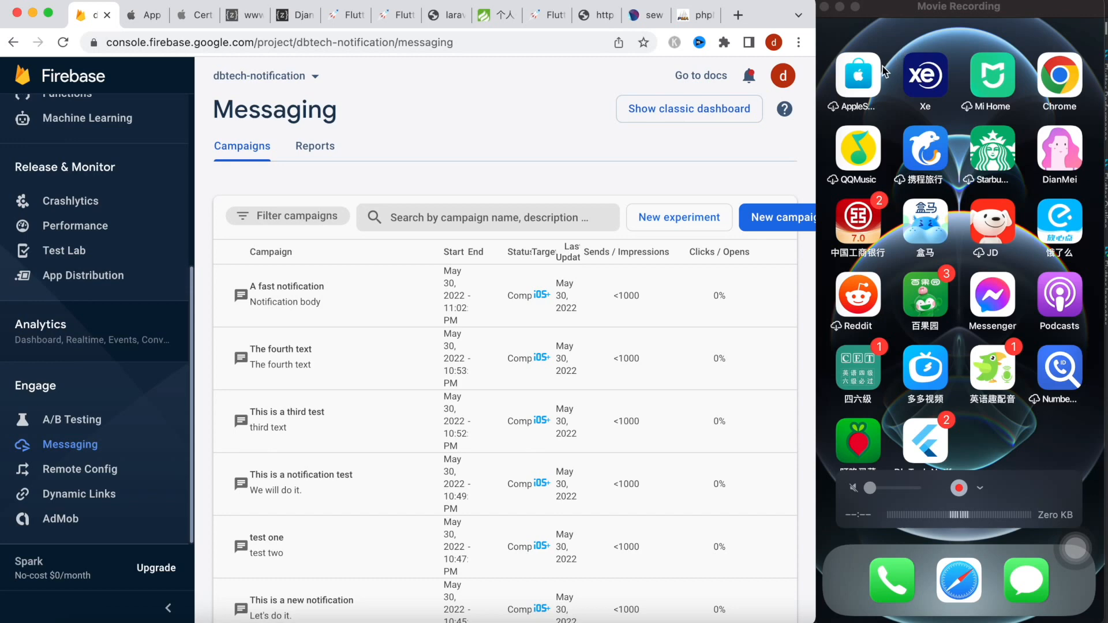
mouse_move(914, 51)
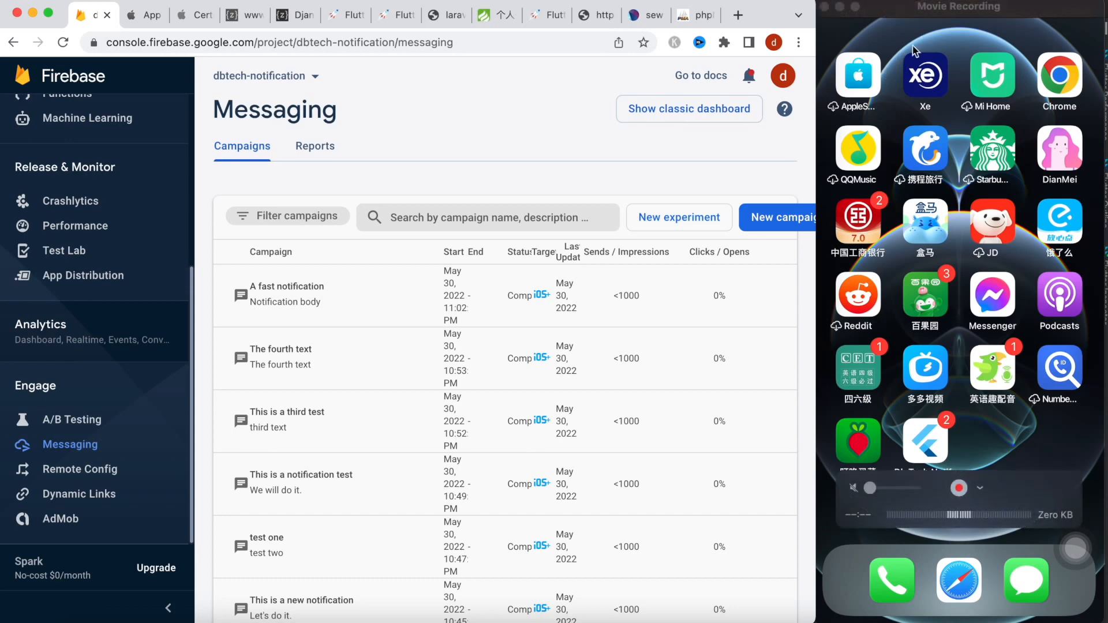
- Compose a new campaign titled 'A good one' with text 'we expect to see you' and start a test send
left_click(776, 217)
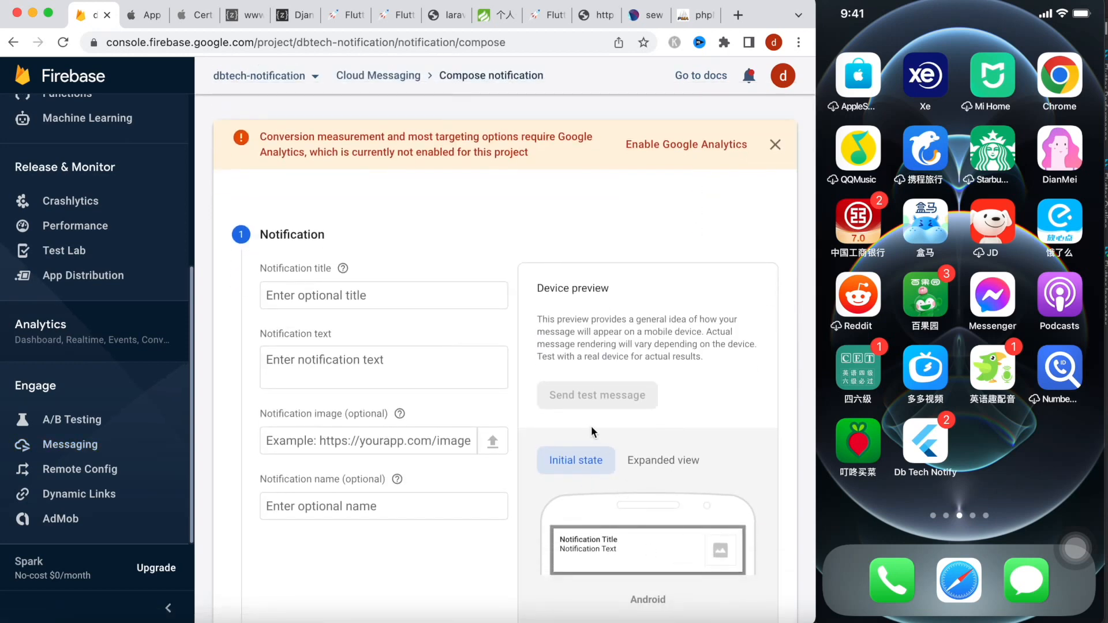
left_click(382, 295)
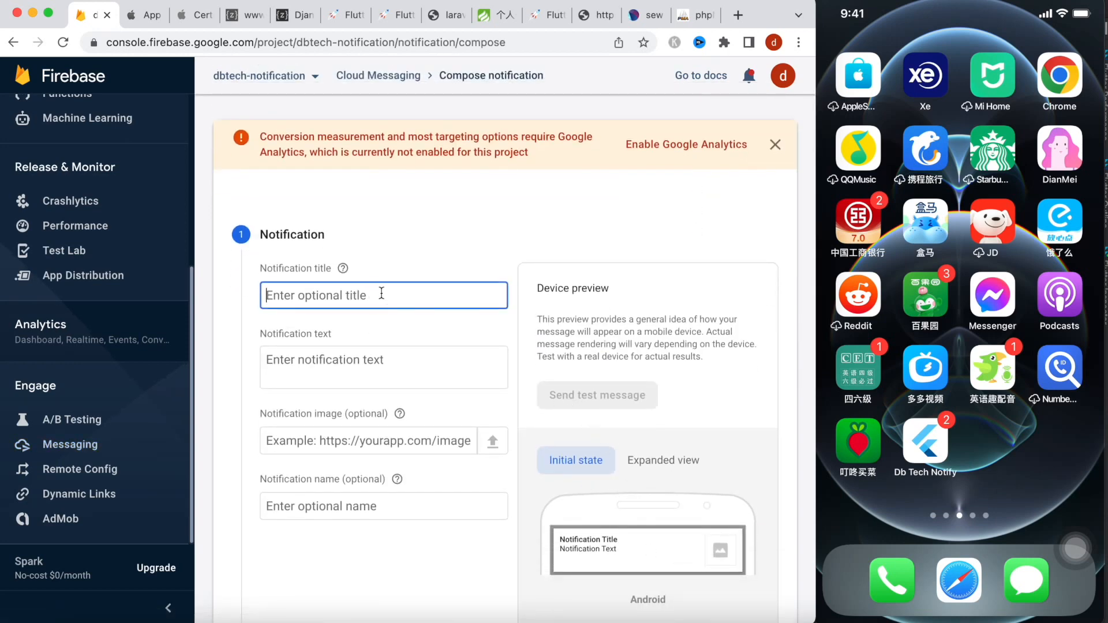
type("A")
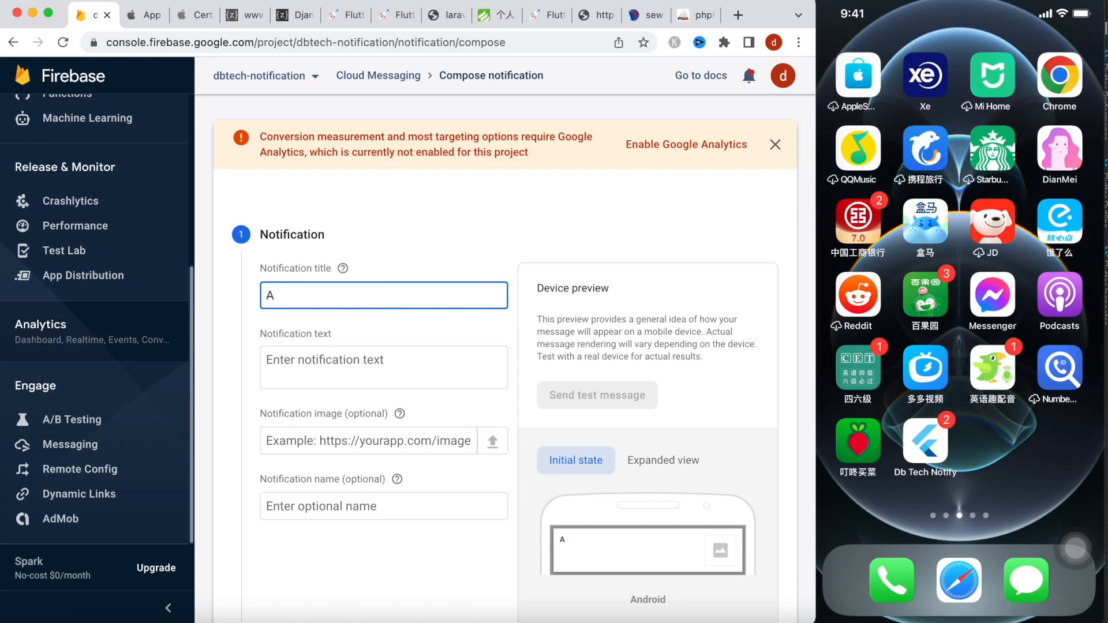
type("good one")
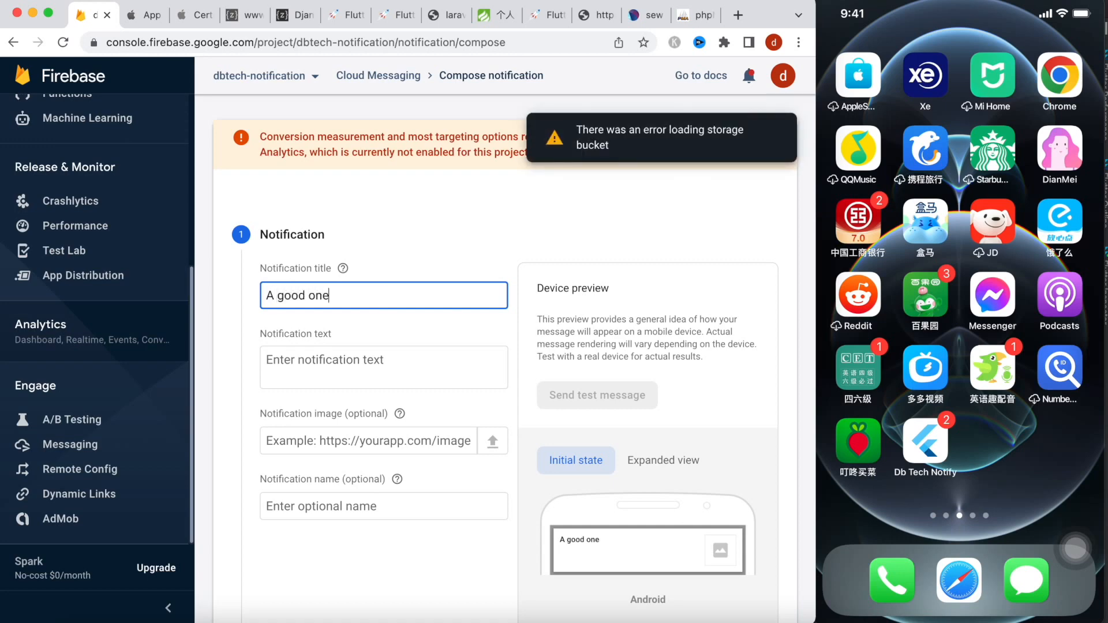
type("we e")
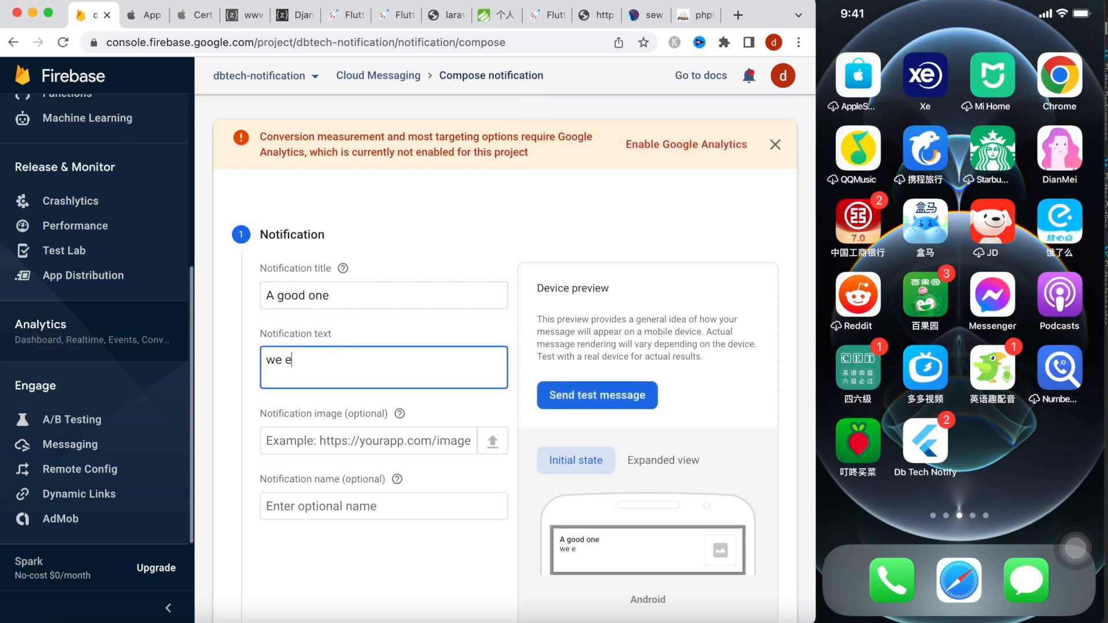
type("xpect")
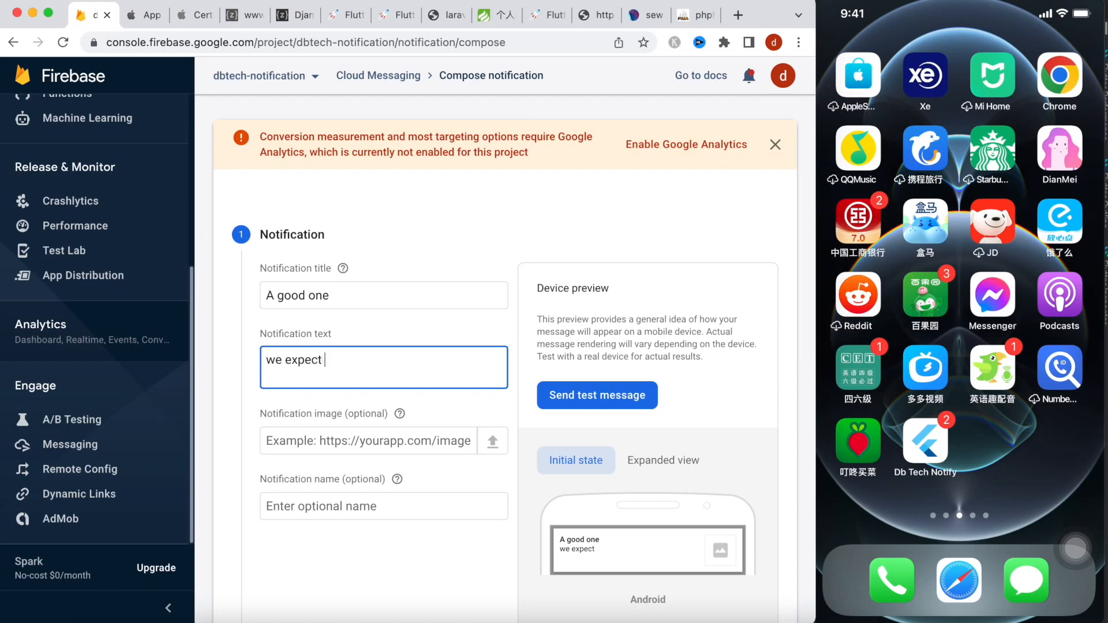
type("to see you")
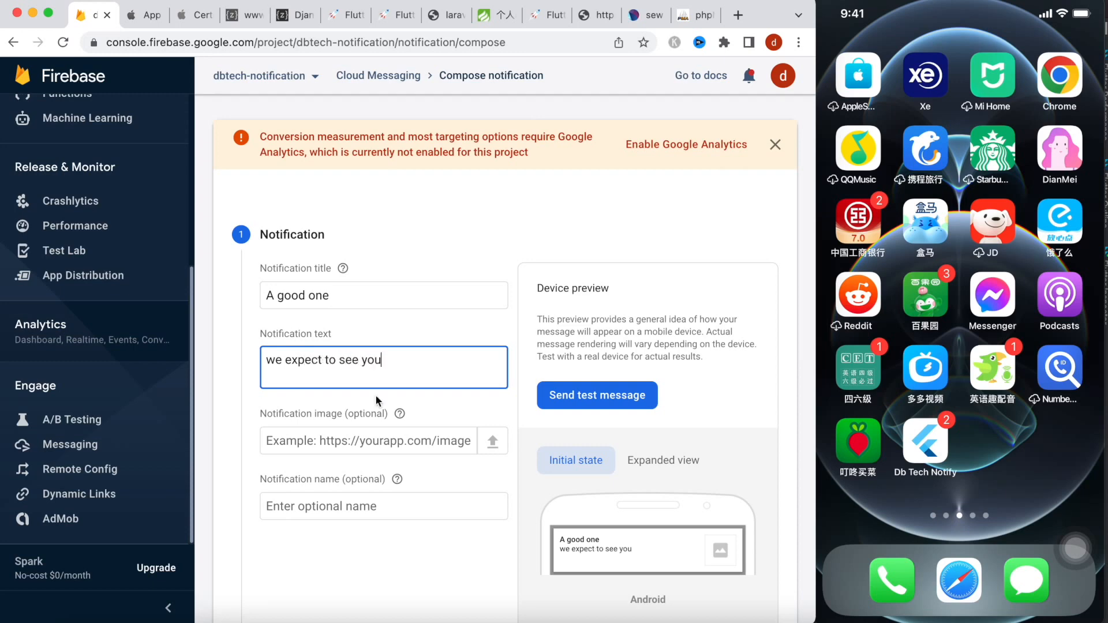
left_click(596, 394)
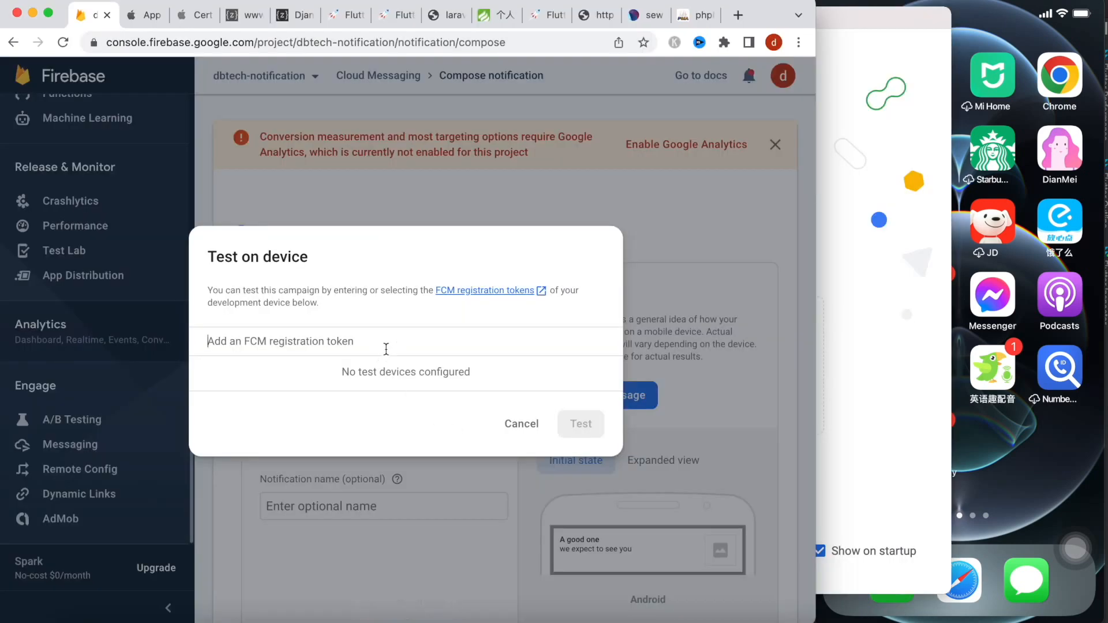
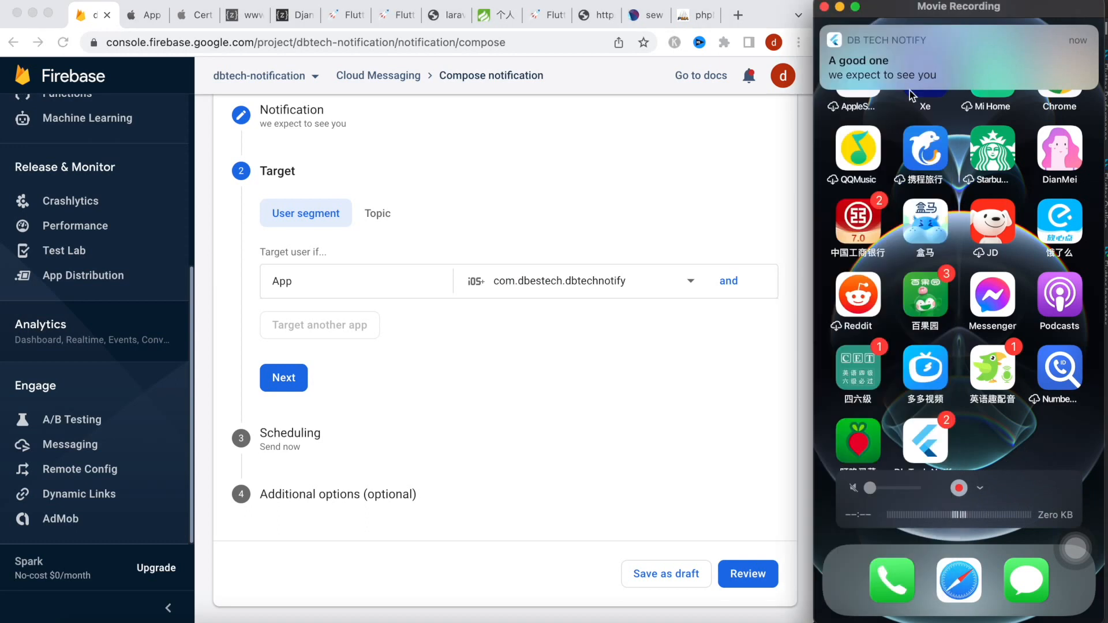
- Paste the iPhone's FCM registration token into the test-on-device dialog
mouse_move(862, 88)
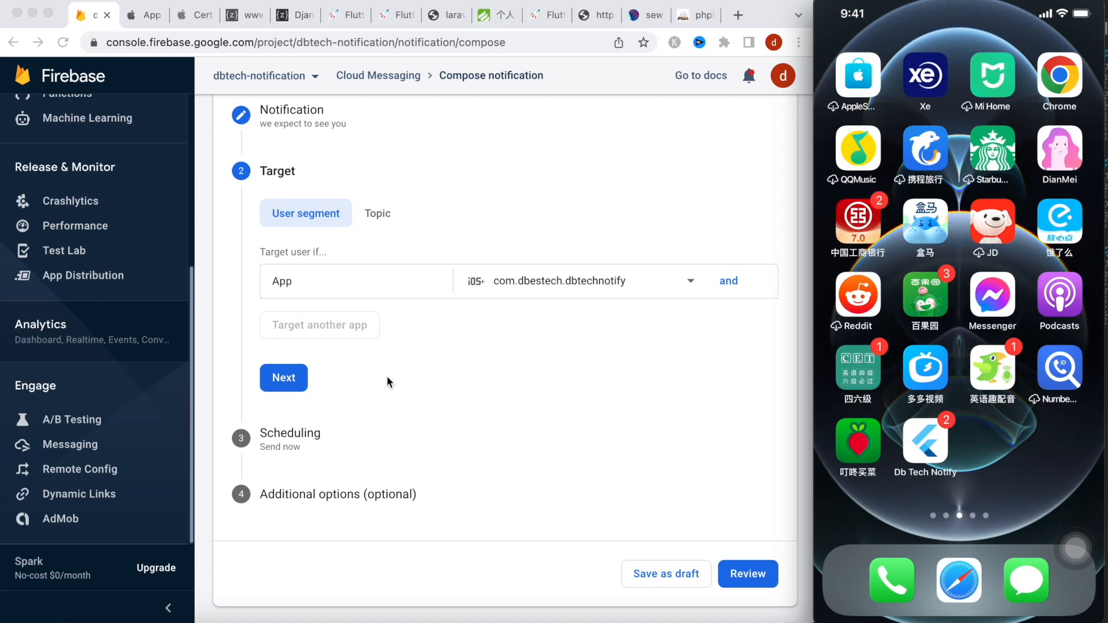
- Keep the app target and send-now scheduling, then review and publish 'A good one'
left_click(282, 377)
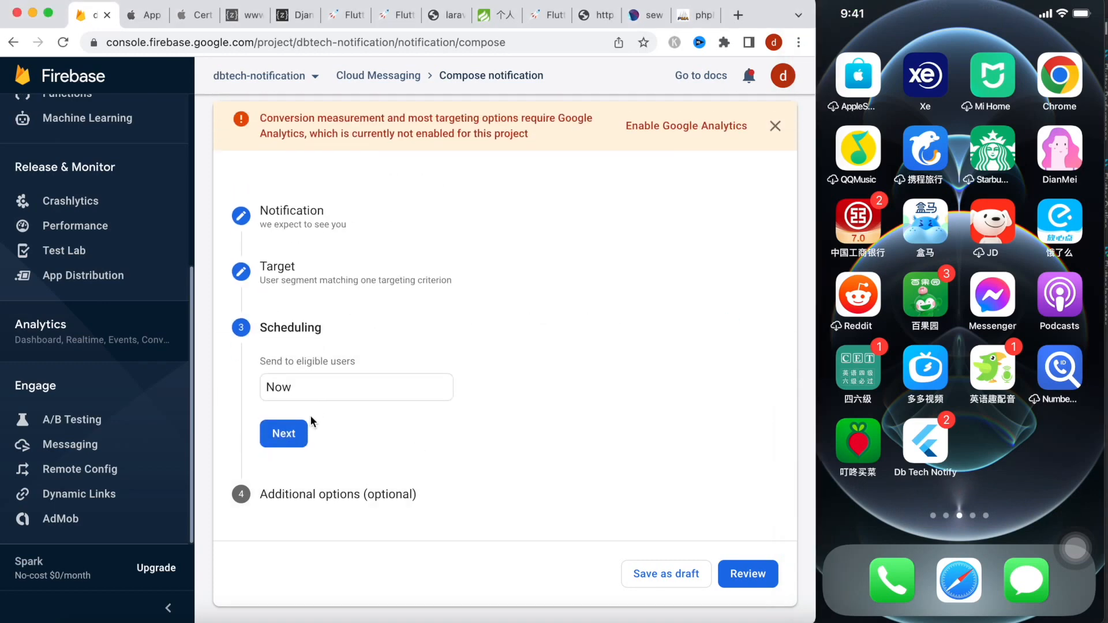
left_click(284, 433)
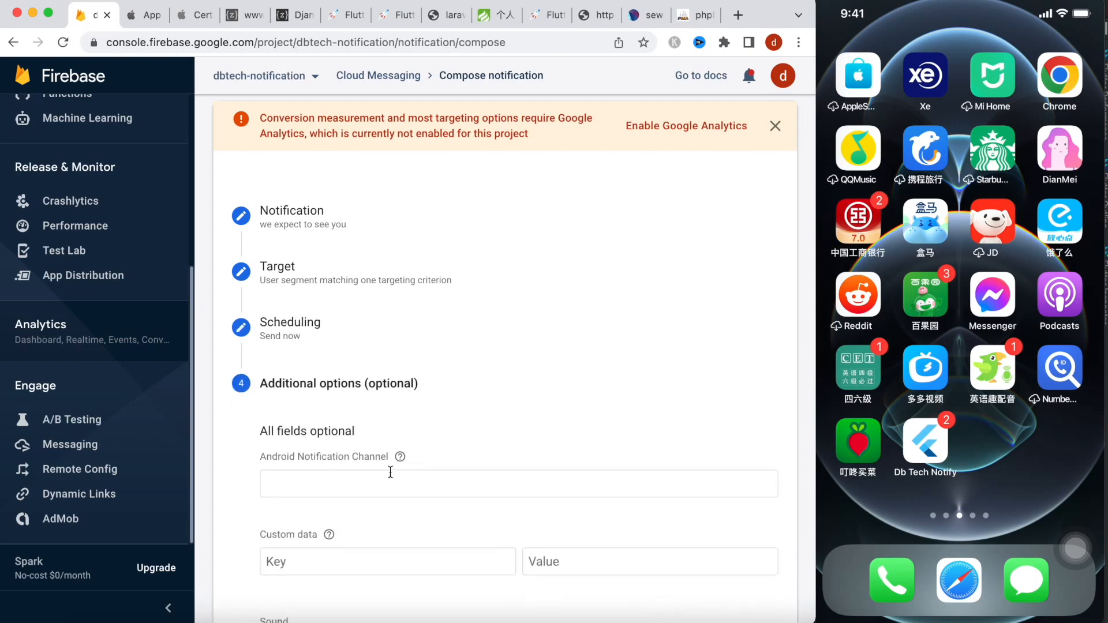
scroll("down", 3)
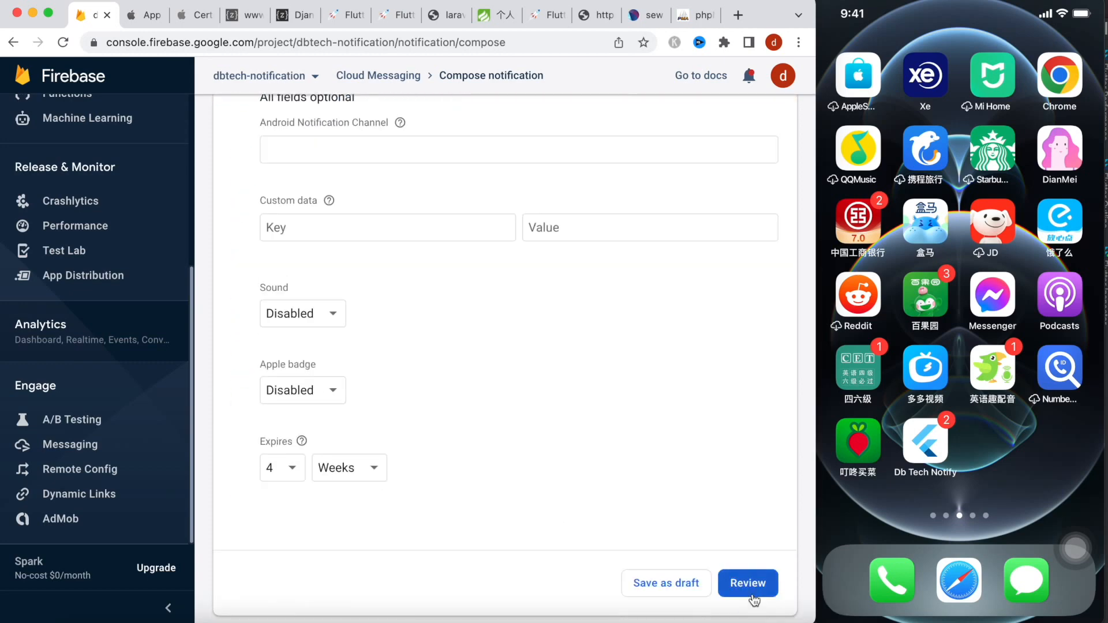
left_click(747, 582)
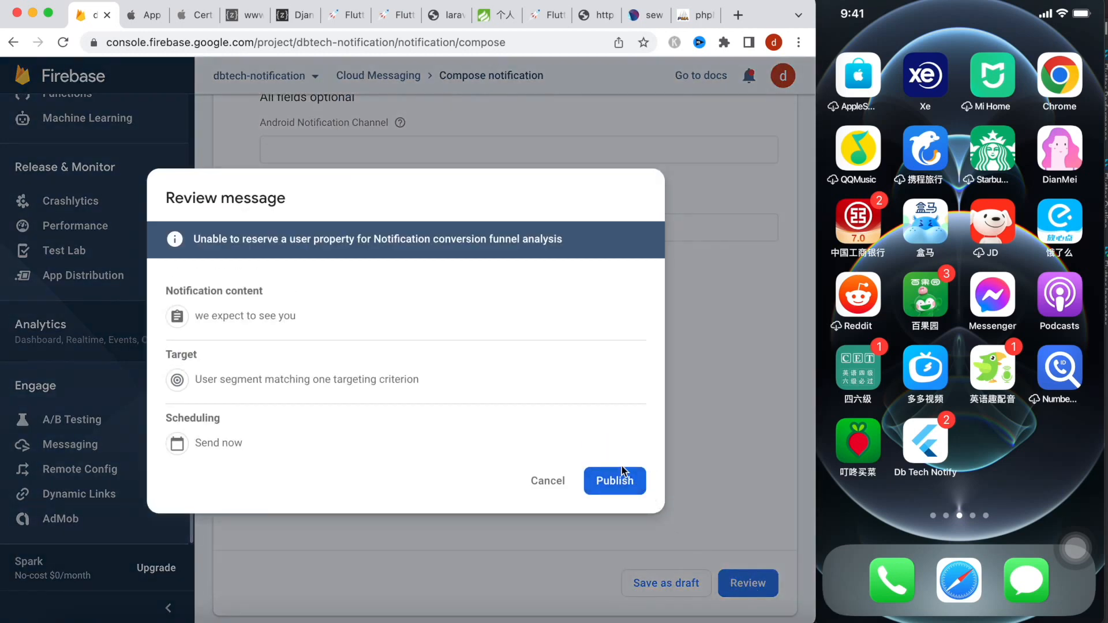
left_click(613, 481)
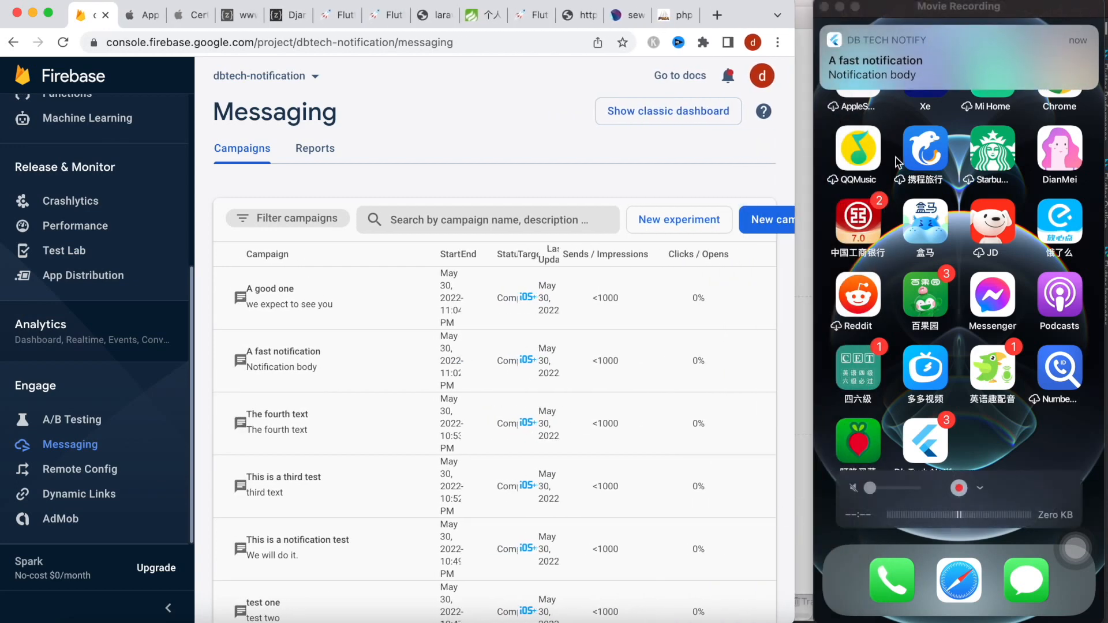
mouse_move(877, 83)
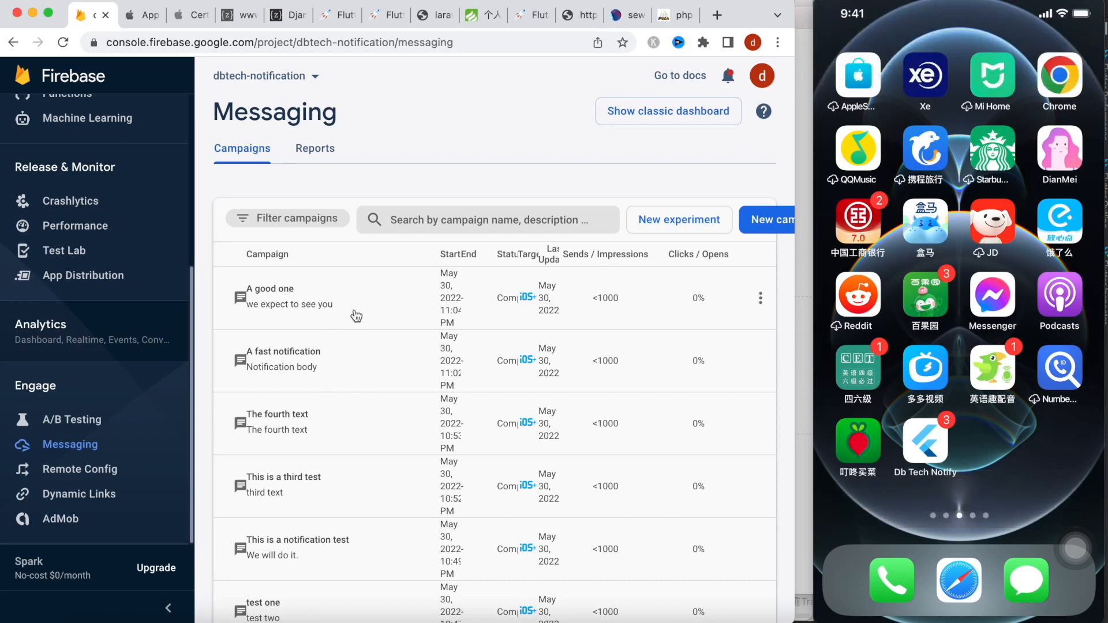
mouse_move(767, 467)
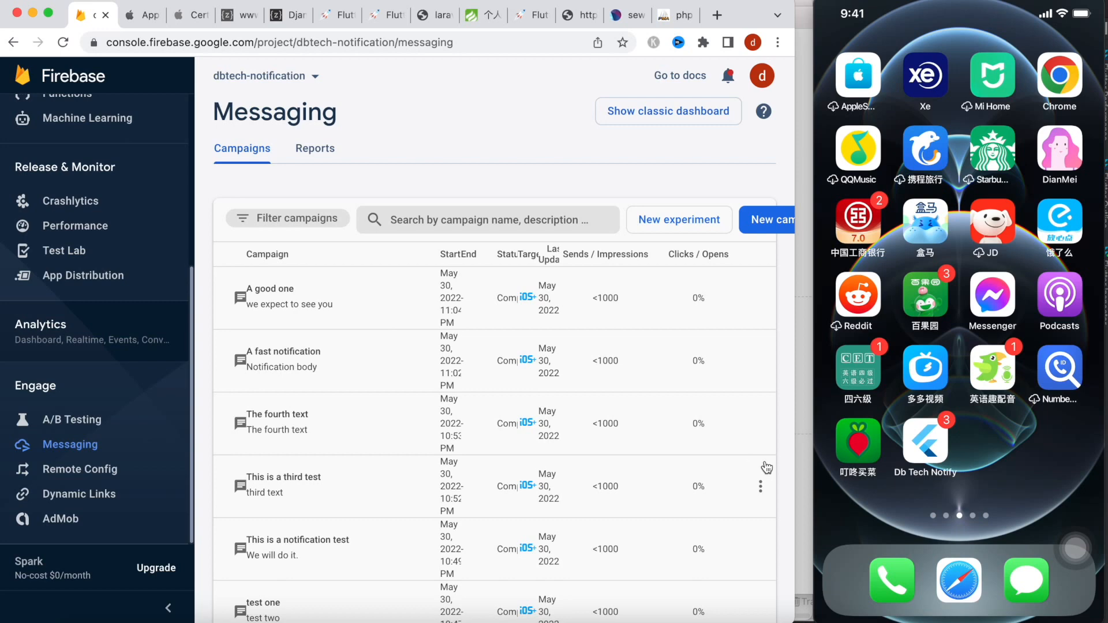